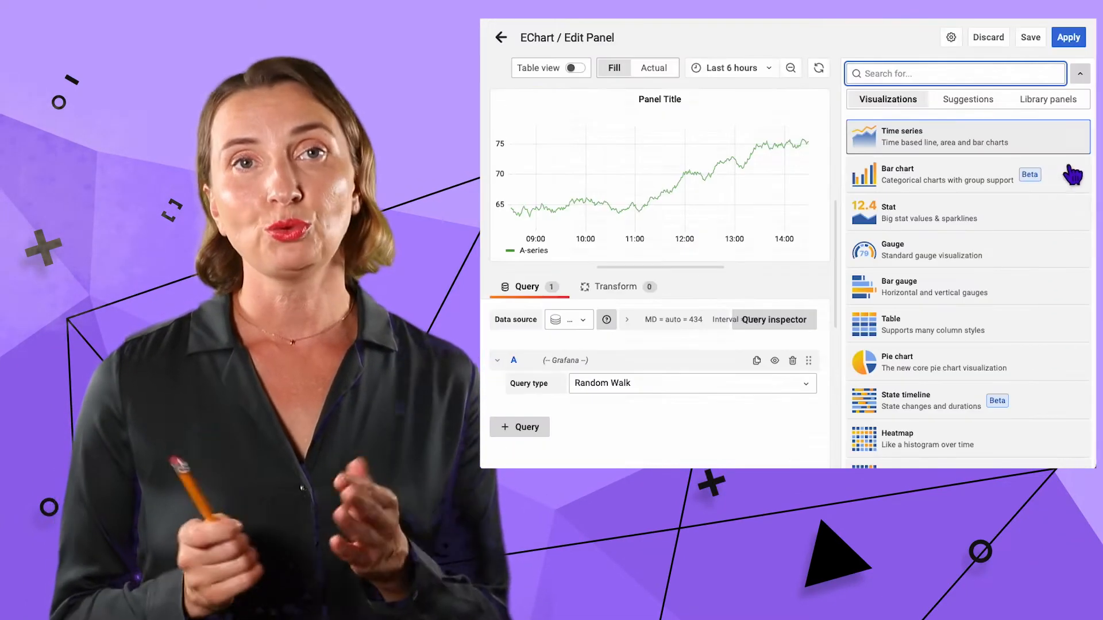
Search the plugin catalogue for 'Base64' and install the Base64 Image/Video/Audio/PDF panel.
scroll("down", 3)
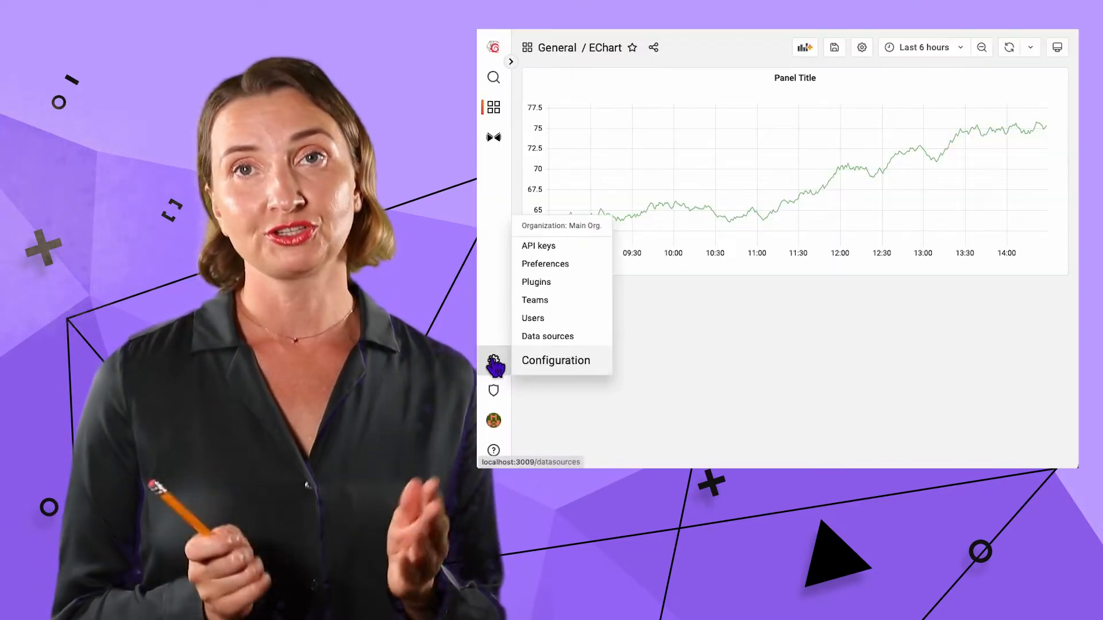
left_click(535, 282)
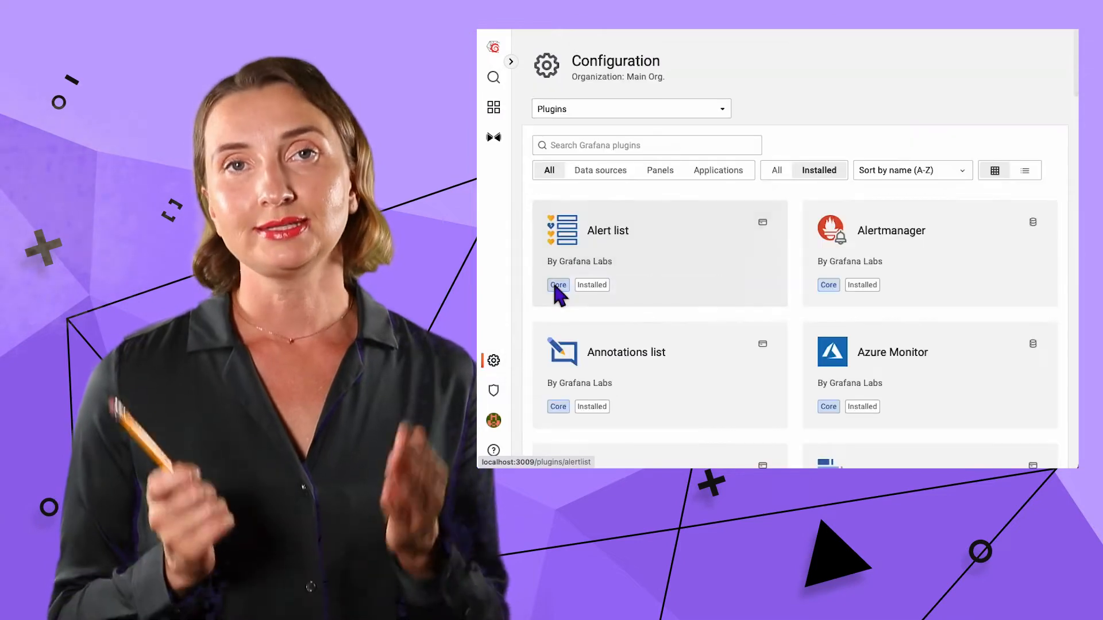
left_click(646, 145)
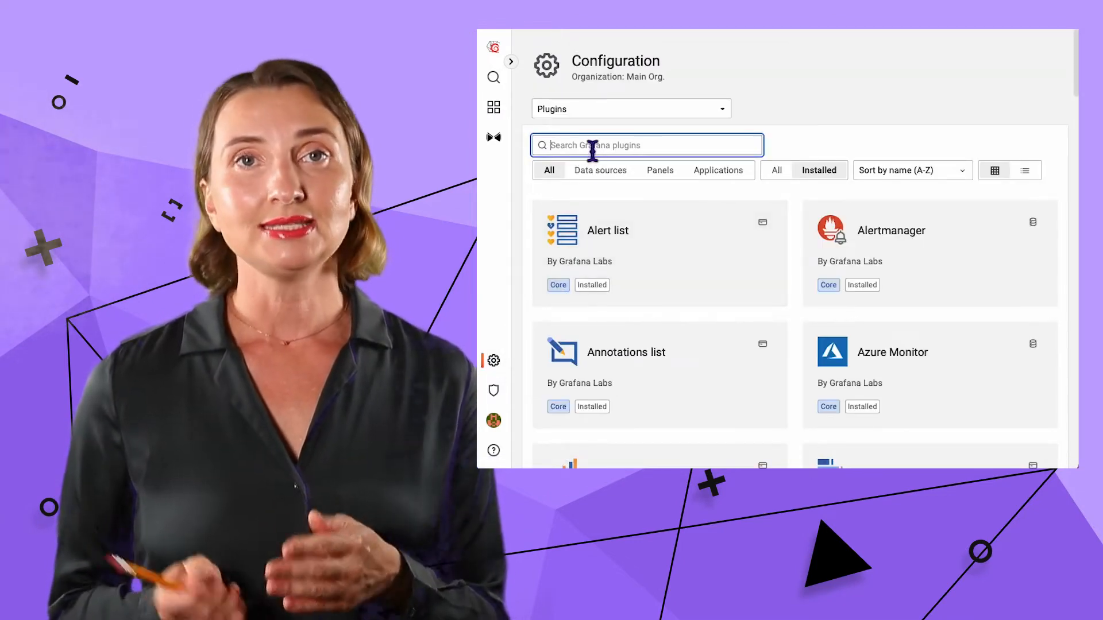
type("Base64")
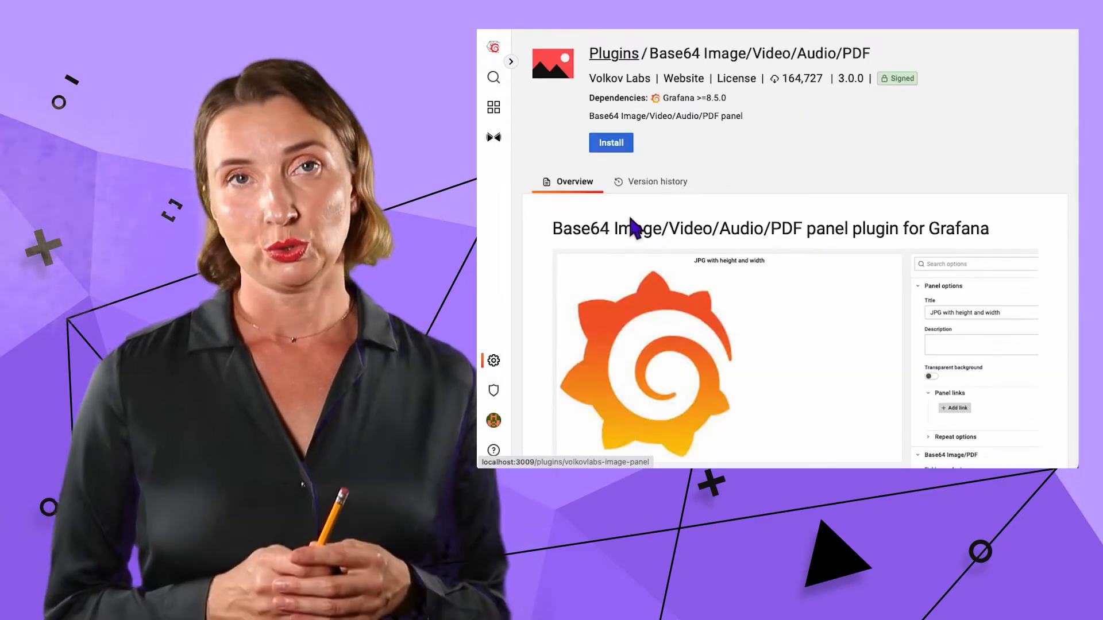
left_click(611, 143)
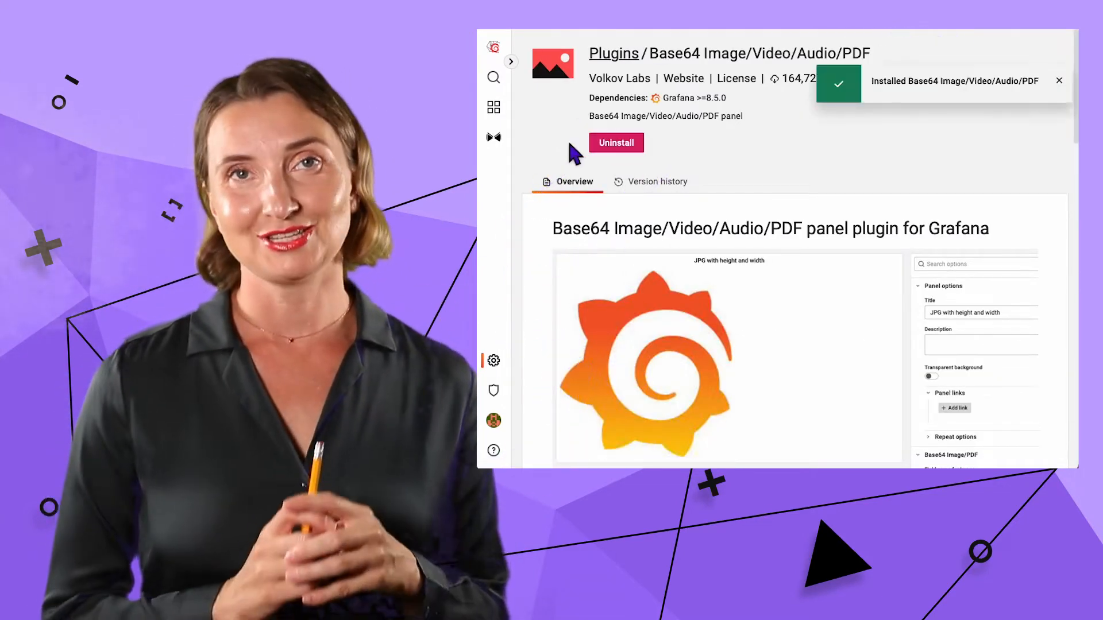
mouse_move(788, 181)
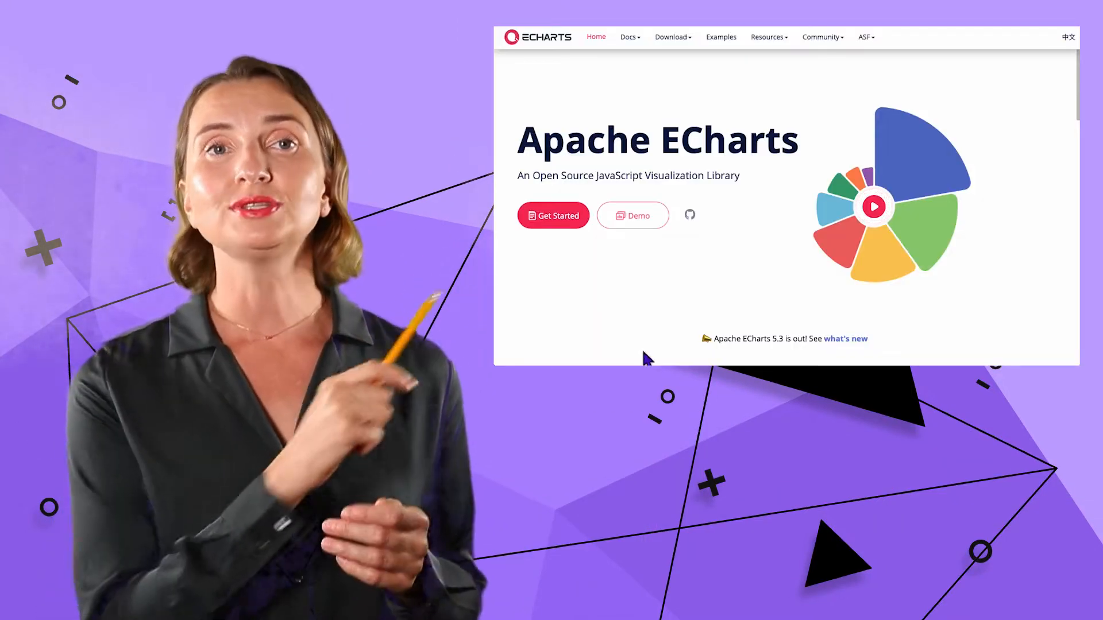
Go to echarts.apache.org, open the Demo gallery and browse the Bar examples.
type("echar")
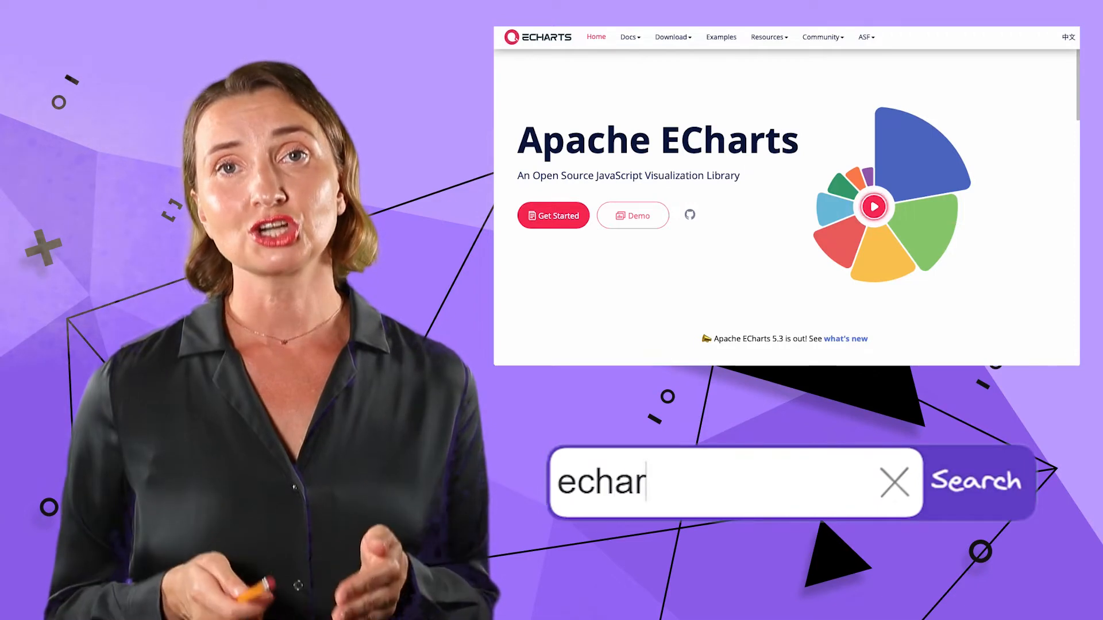
type("echarts.apache.org")
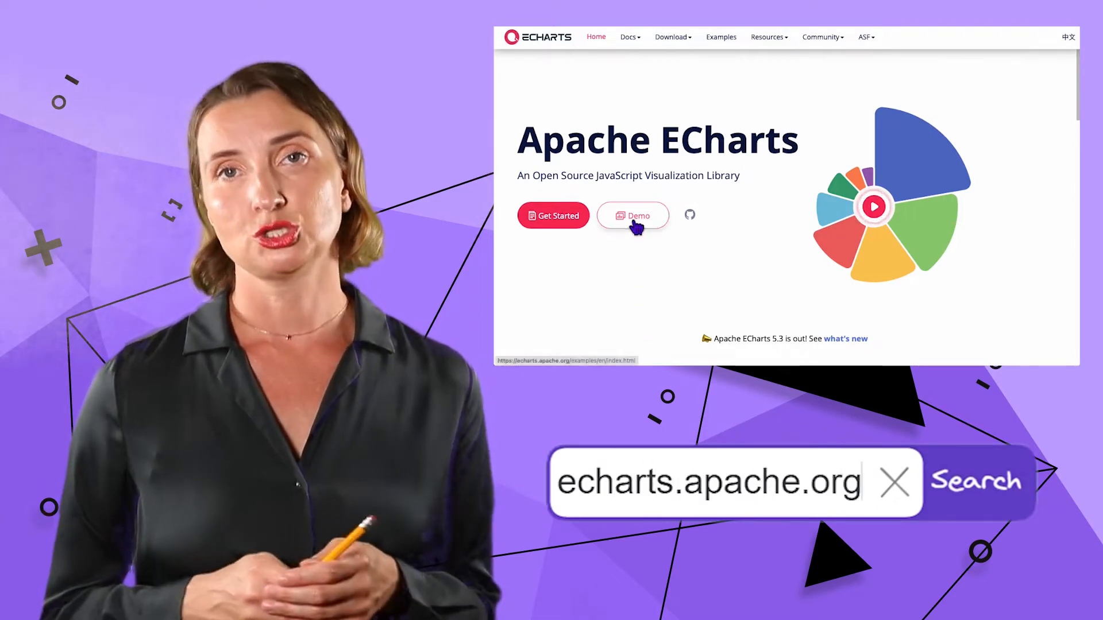
left_click(632, 216)
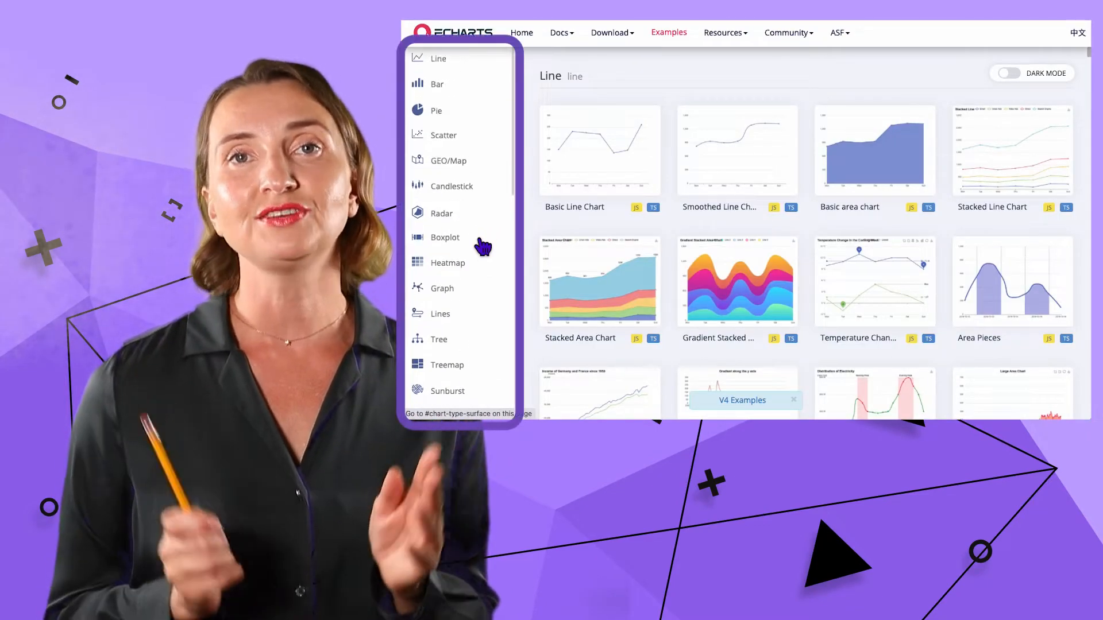
scroll("down", 3)
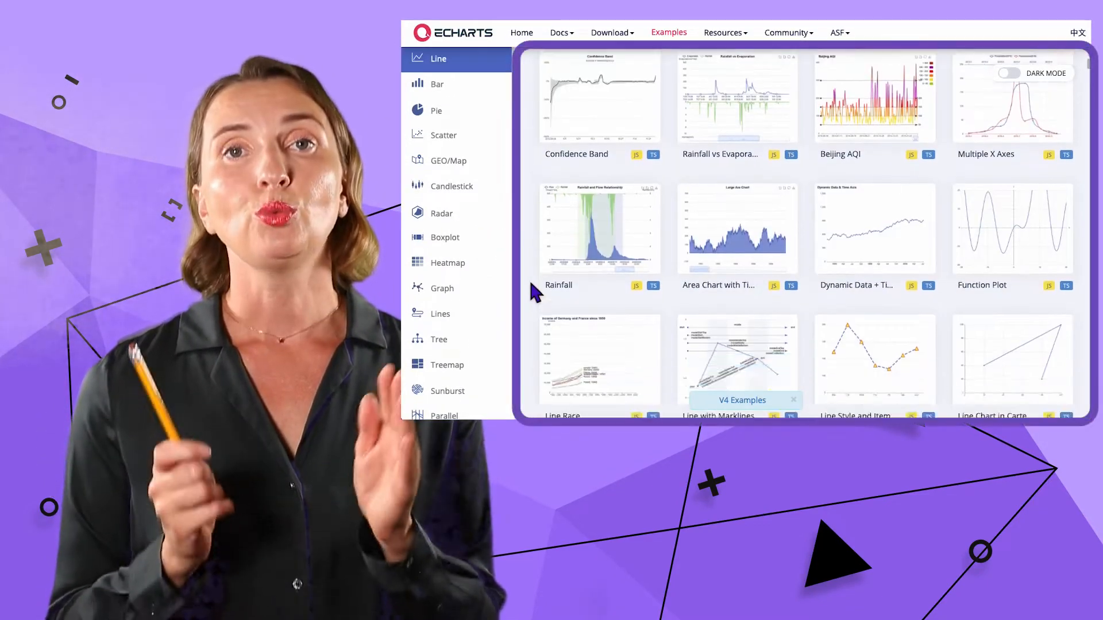
left_click(437, 84)
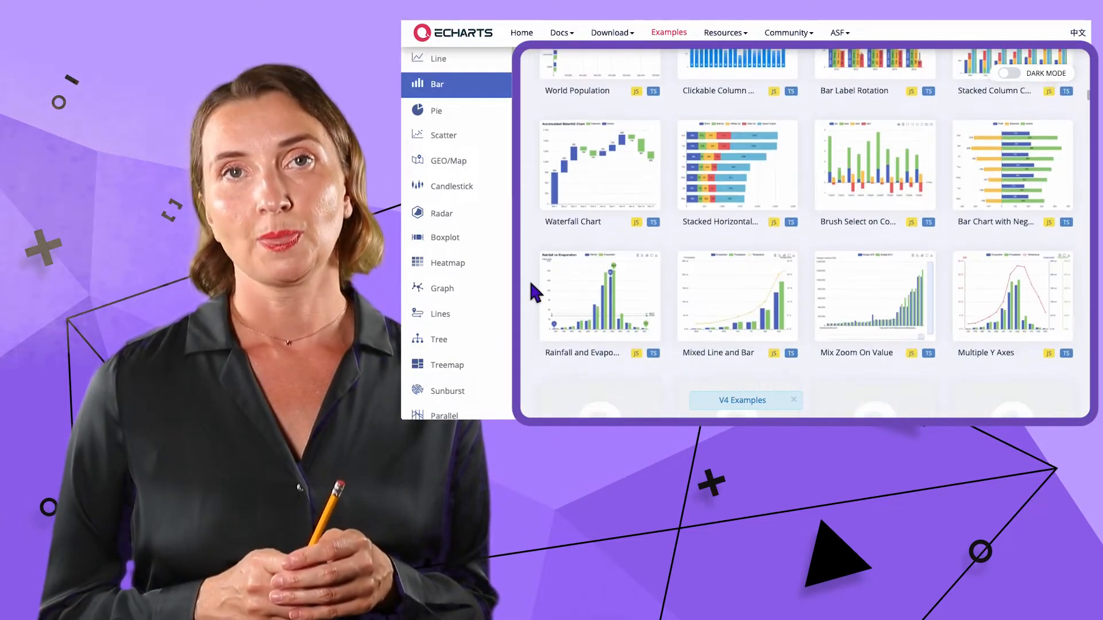
scroll("down", 3)
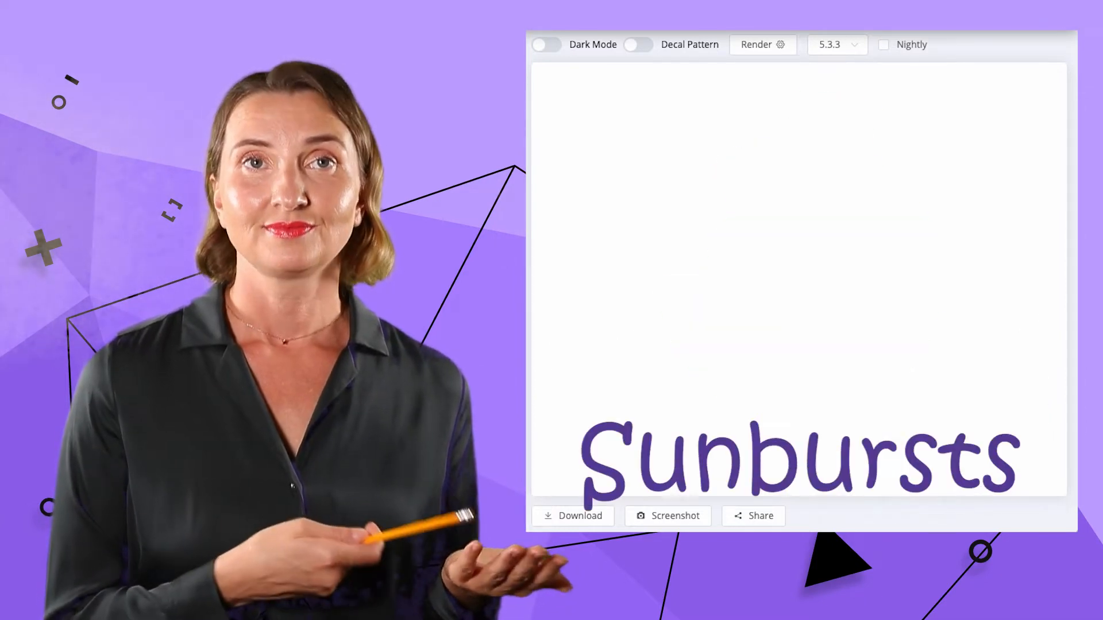
Preview the Theme River, 3D, Race Chart and basic weekday Bar example charts.
left_click(761, 45)
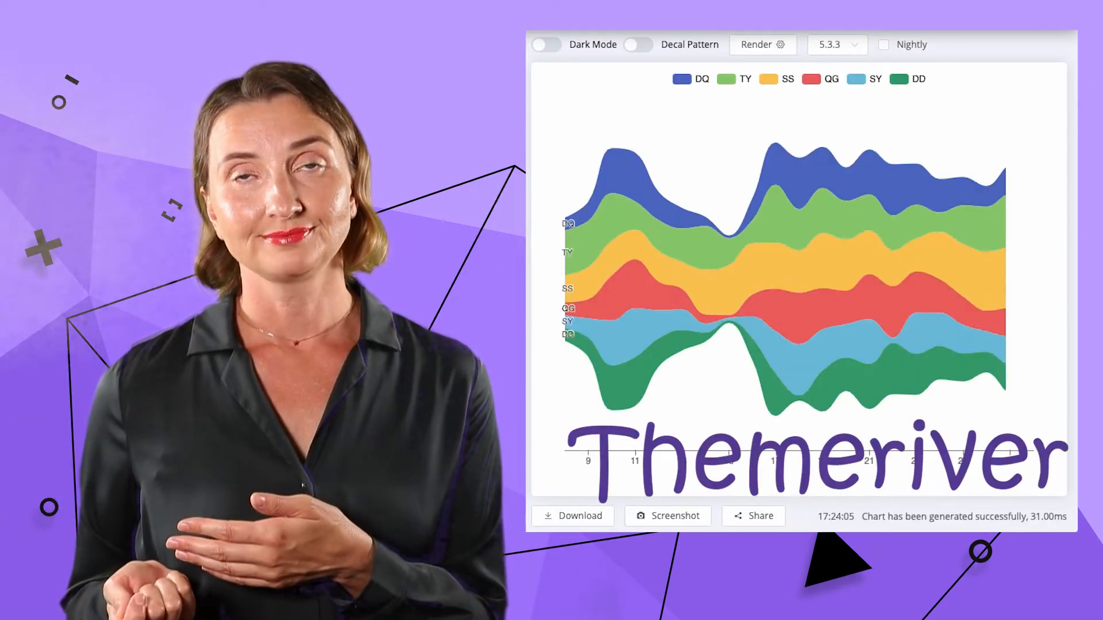
left_click(546, 45)
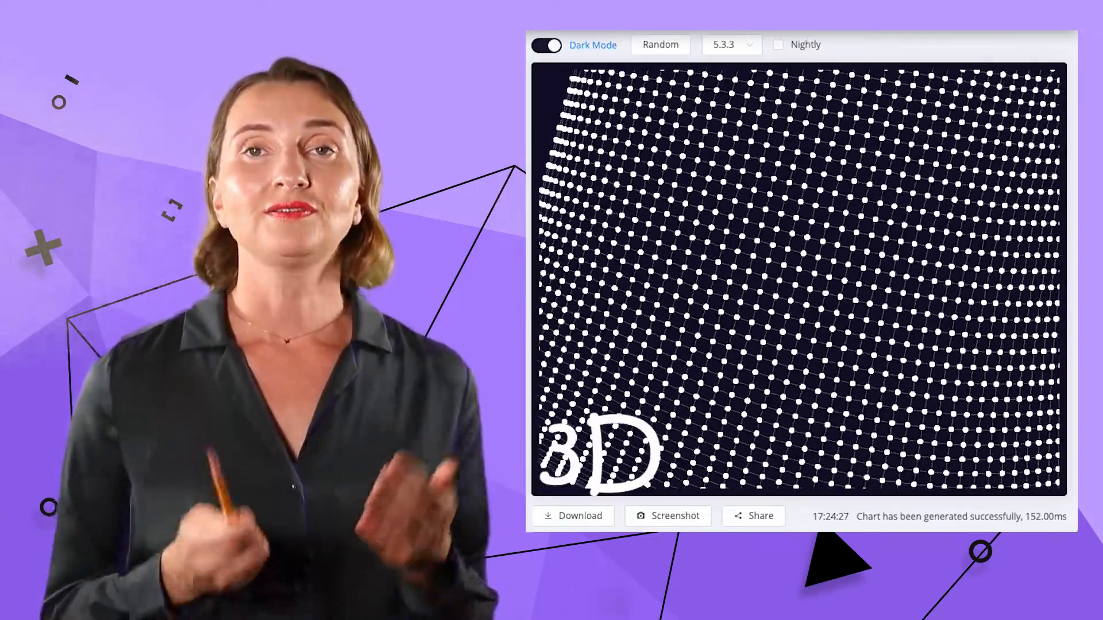
left_click(545, 44)
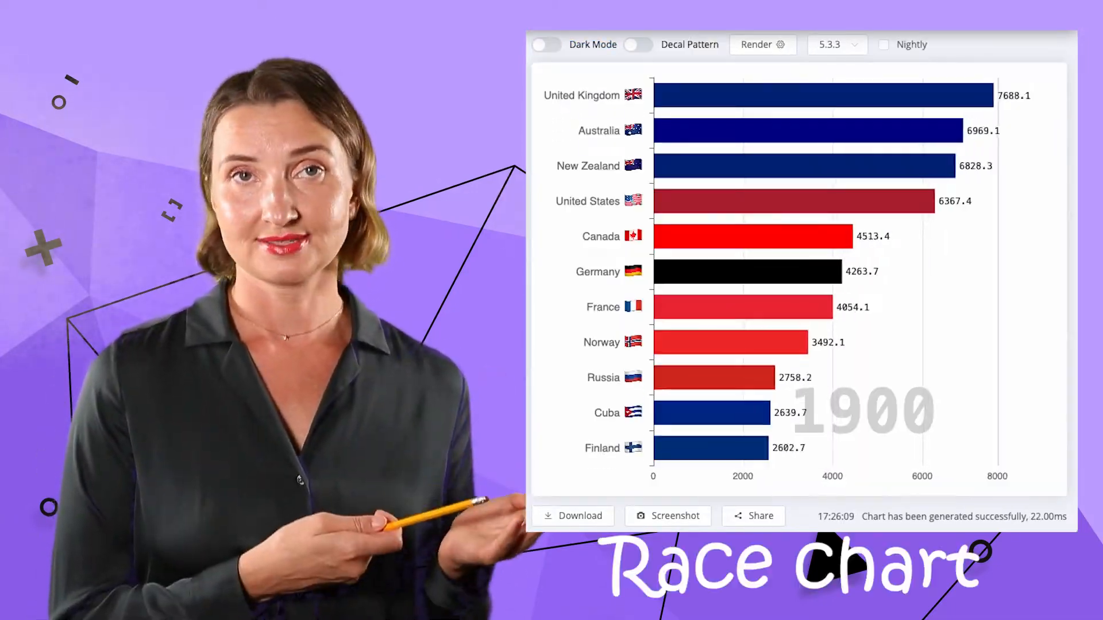
left_click(637, 45)
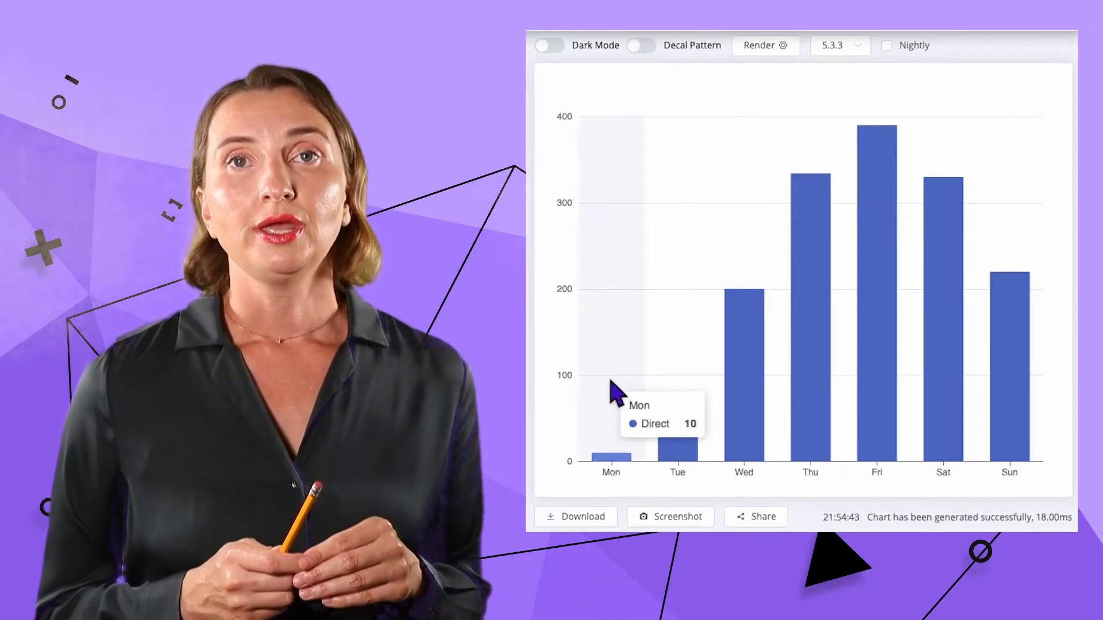
mouse_move(677, 345)
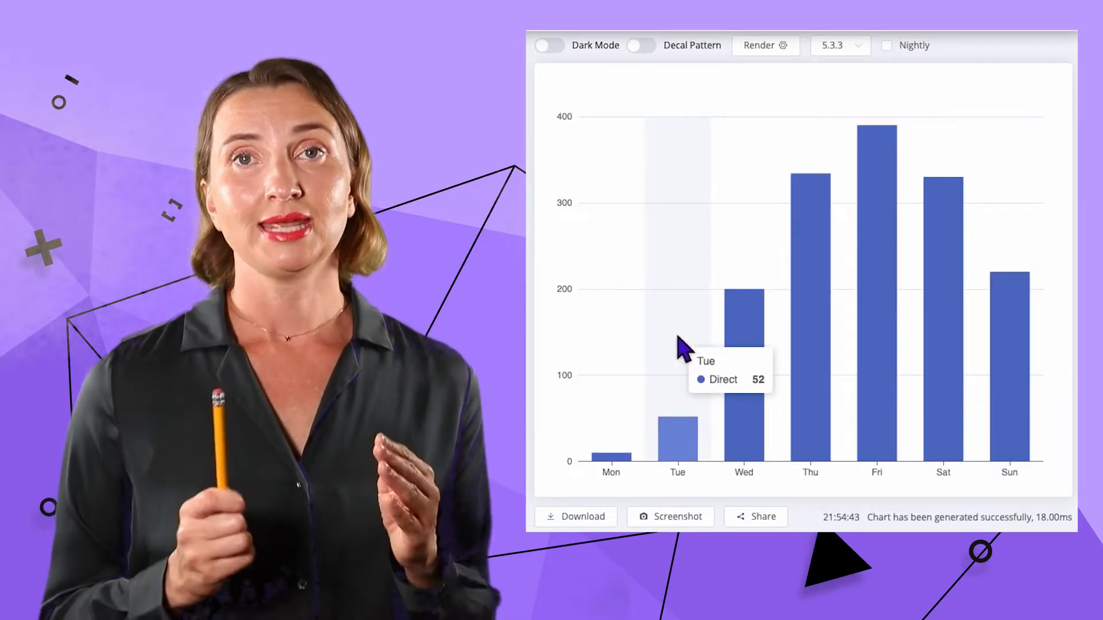
mouse_move(812, 246)
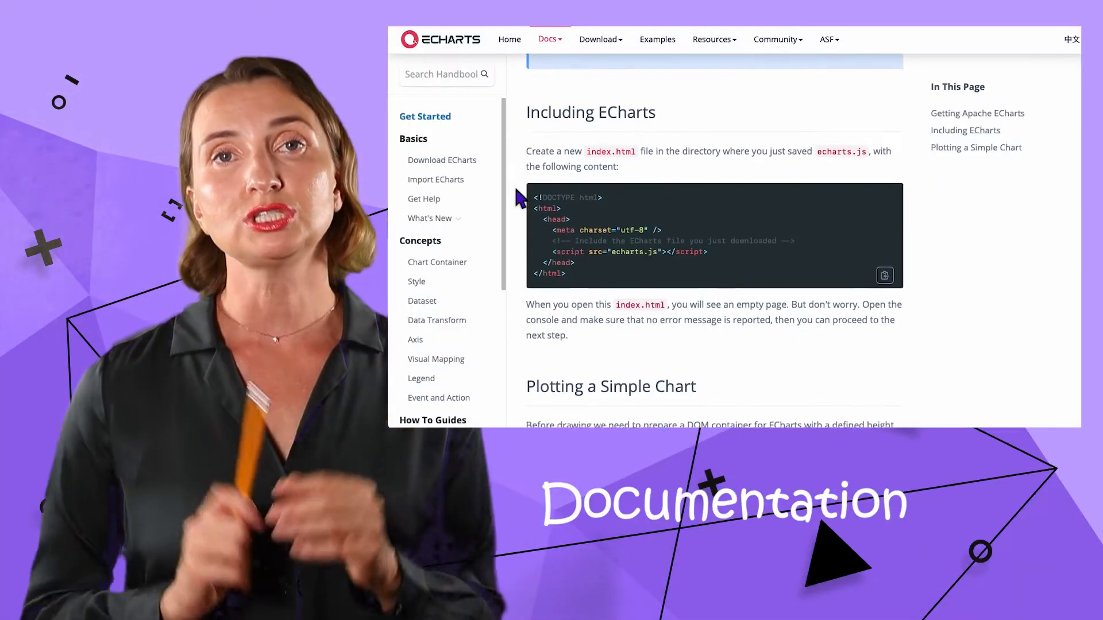
Scroll the ECharts homepage and open the Get Started handbook.
scroll("down", 3)
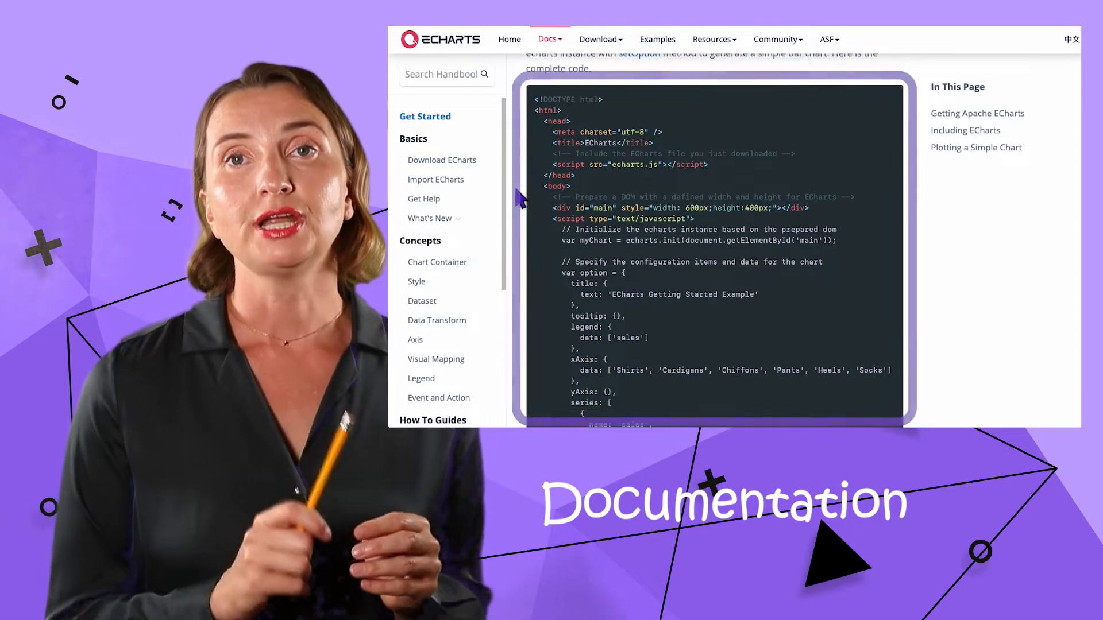
scroll("down", 3)
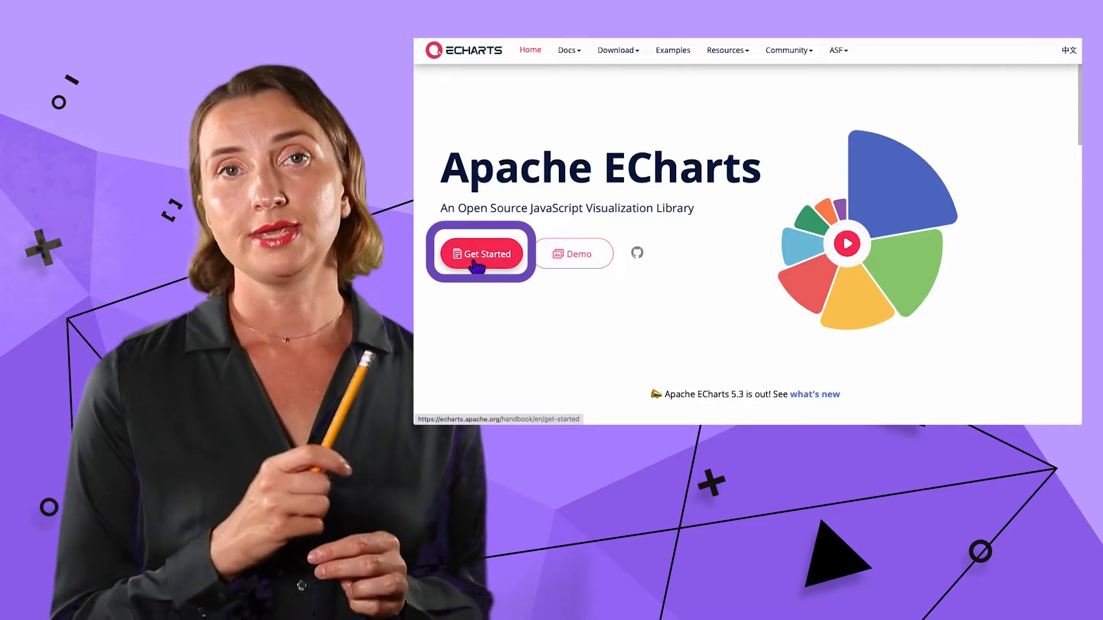
left_click(482, 253)
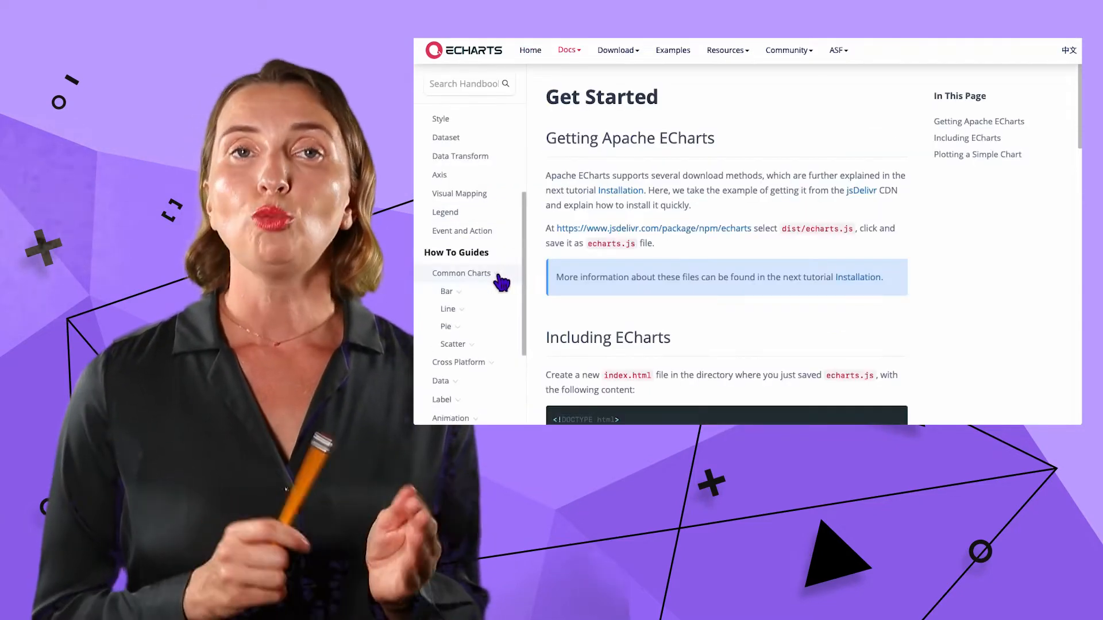
Read the Common Charts > Bar > Waterfall guide code, then return to the homepage.
left_click(445, 290)
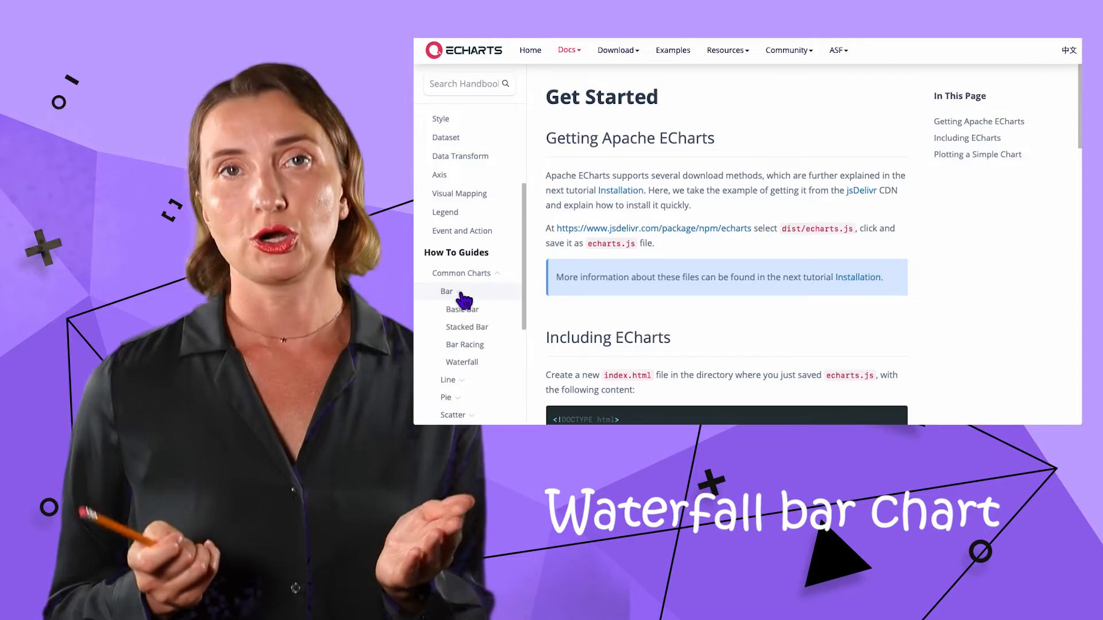
left_click(462, 361)
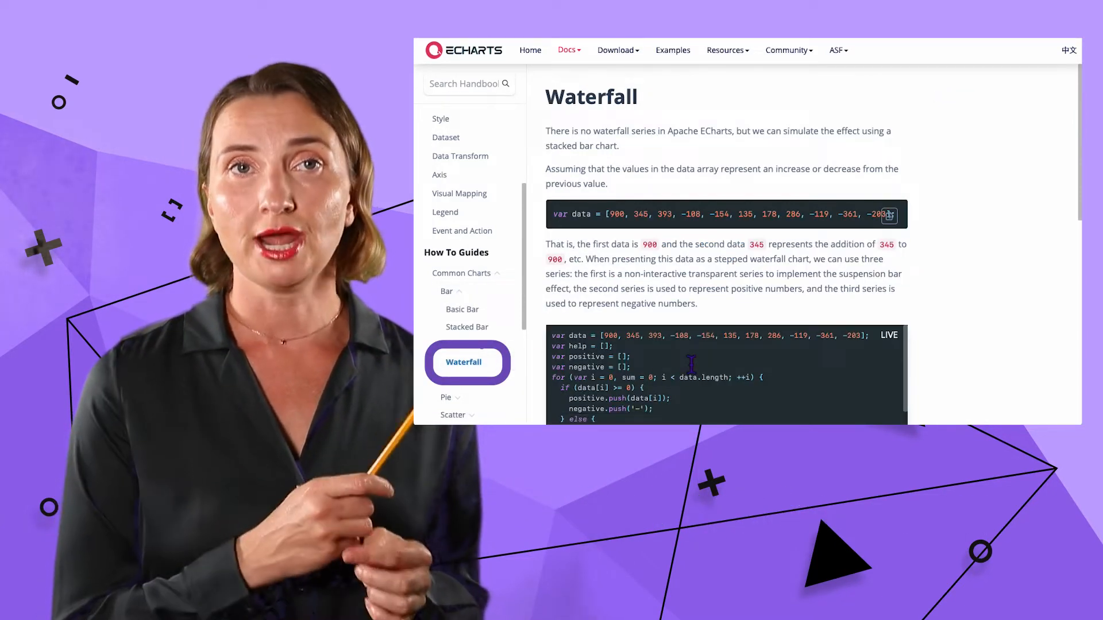
scroll("down", 3)
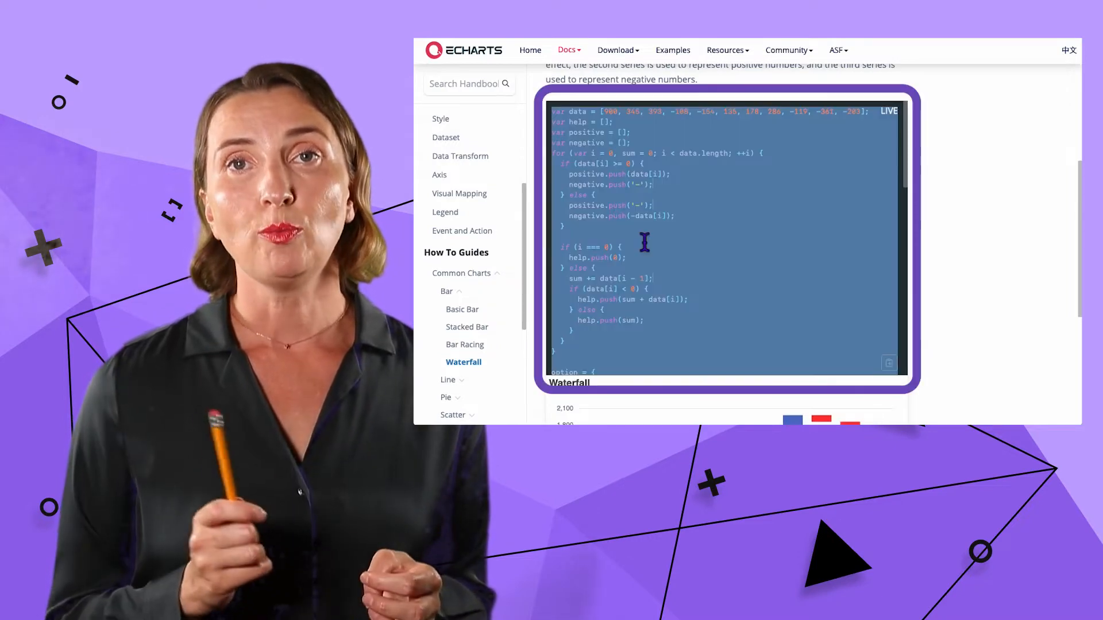
left_click(530, 50)
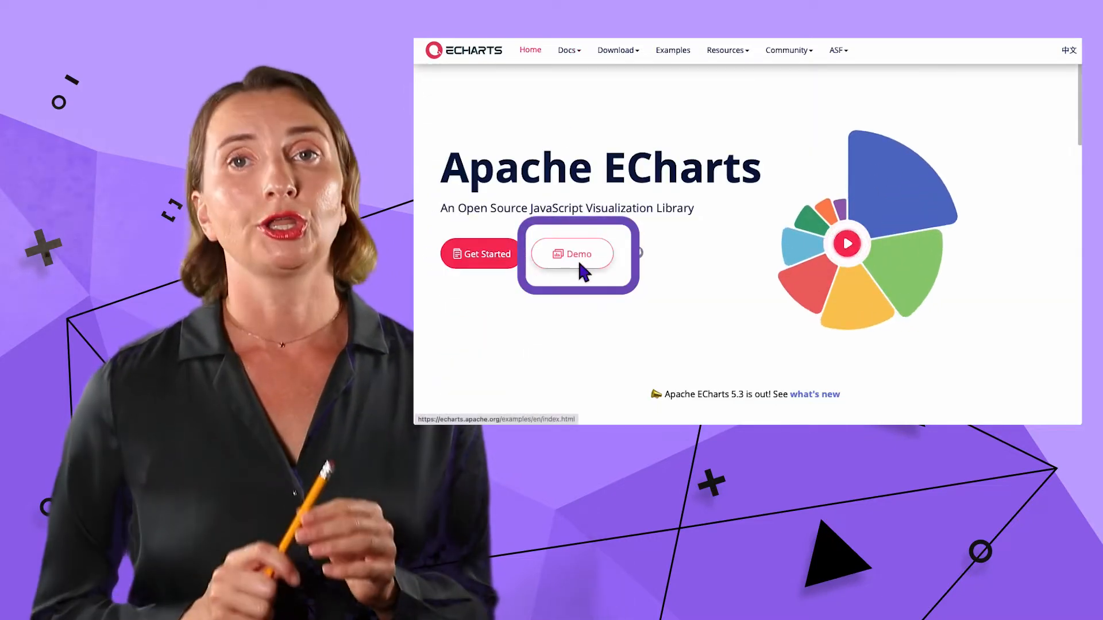
Append '*2' to the sum in the Waterfall example's help.push line, then return to Examples.
left_click(573, 254)
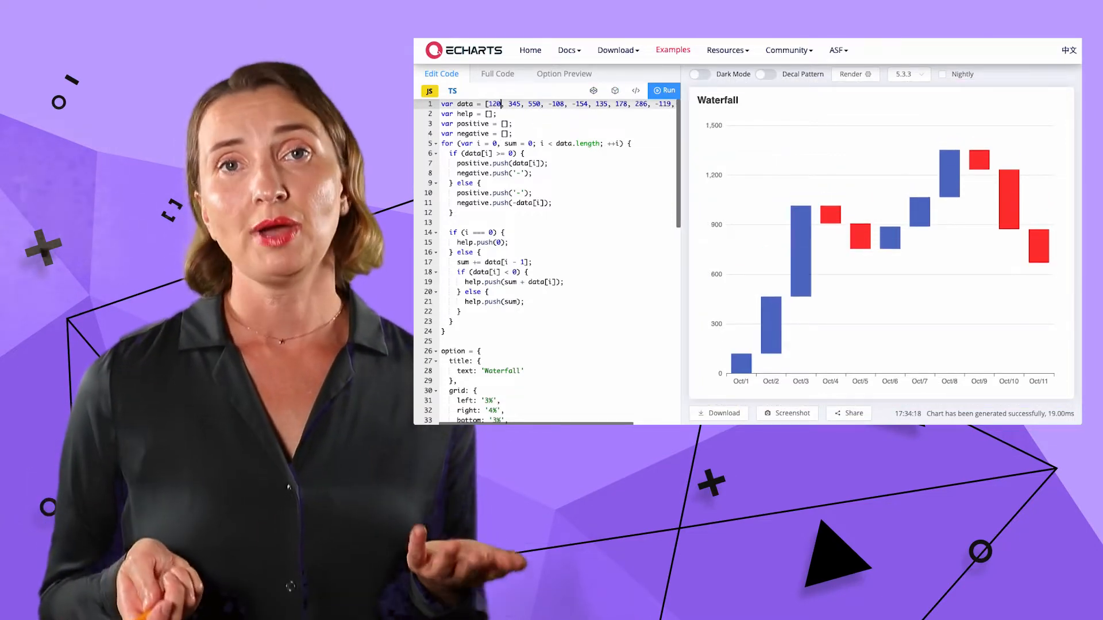
type("*2")
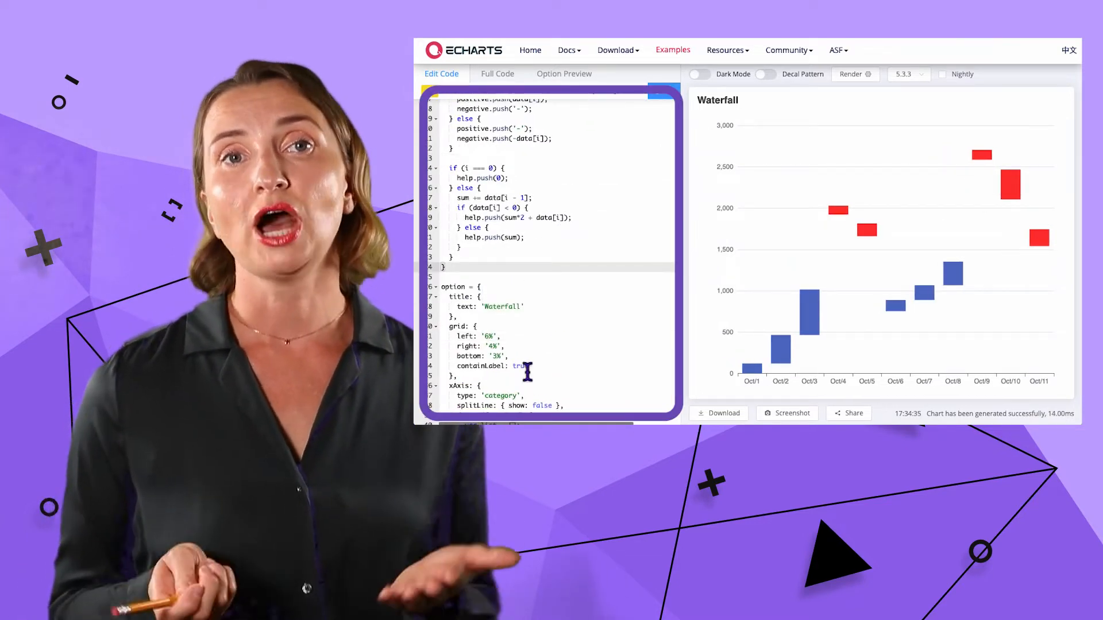
scroll("down", 3)
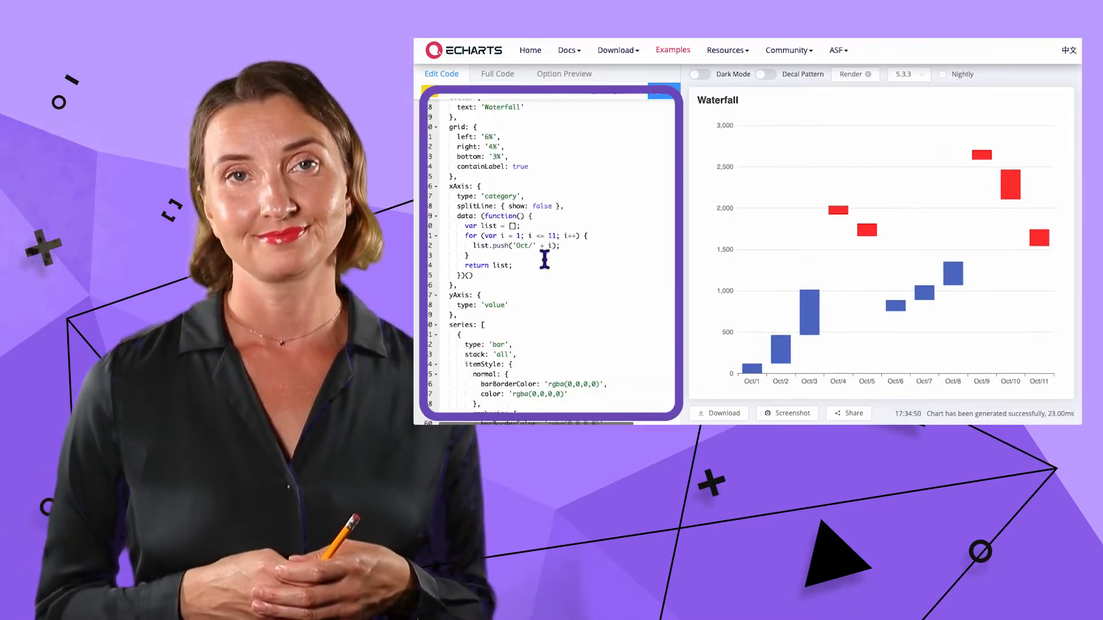
left_click(671, 50)
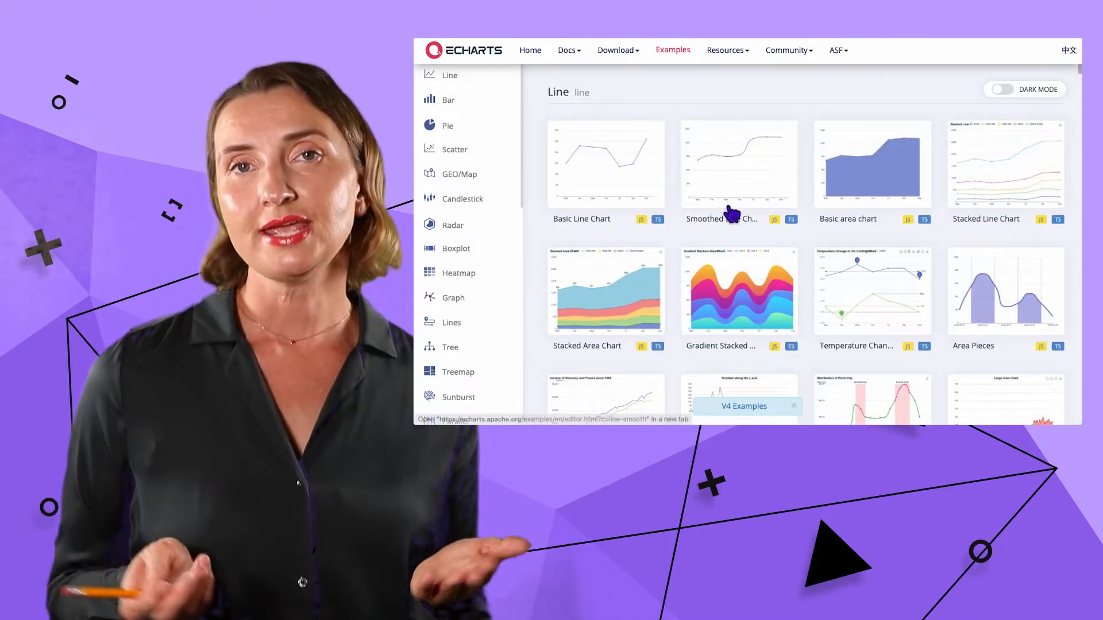
mouse_move(607, 291)
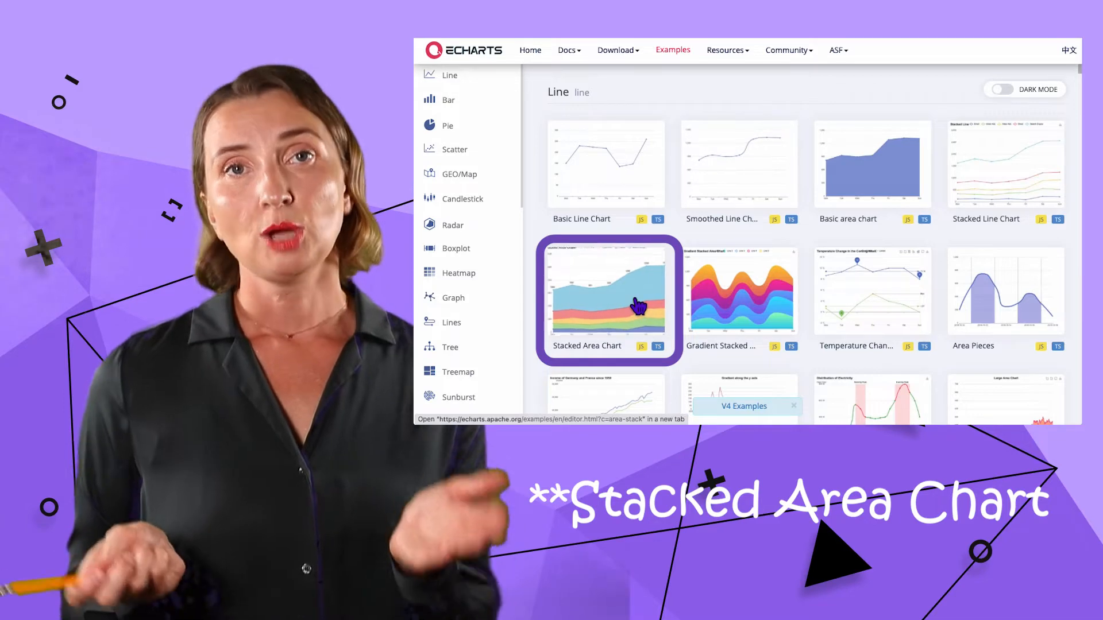
Open the Stacked Area Chart example from the Line section of the gallery.
left_click(608, 292)
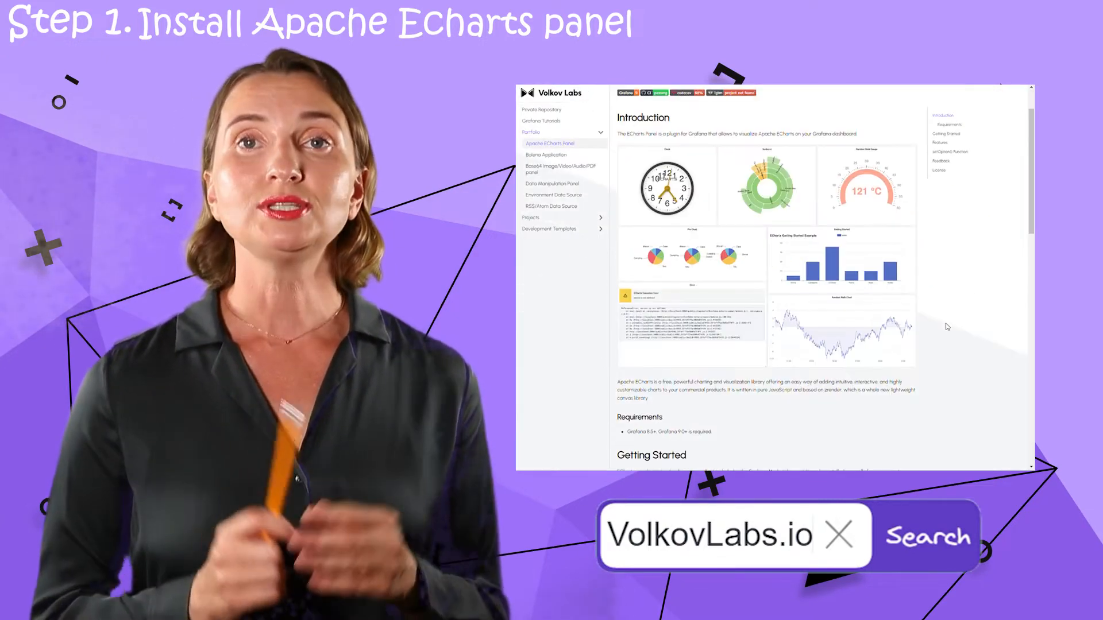
Scroll the Apache ECharts Panel docs down to the Getting Started grafana-cli install command.
scroll("down", 3)
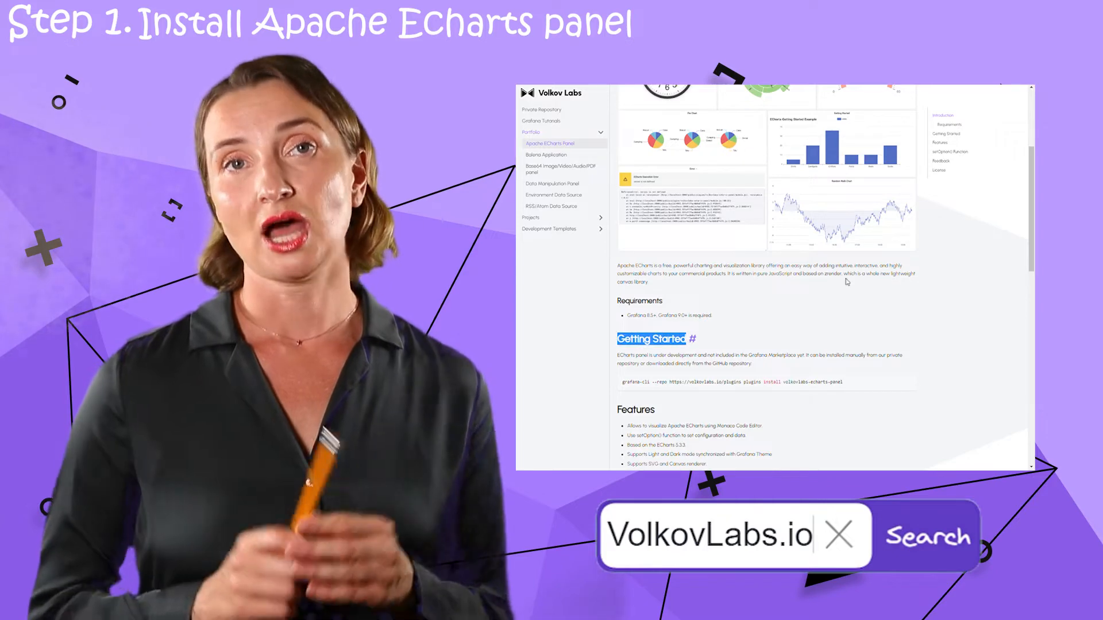
scroll("down", 3)
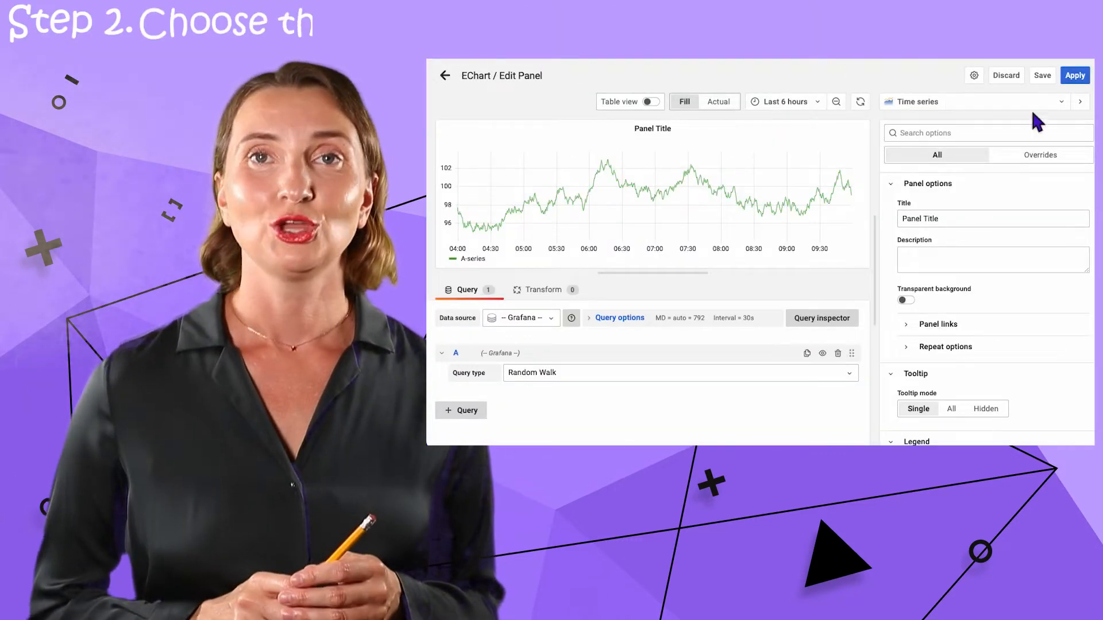
left_click(974, 101)
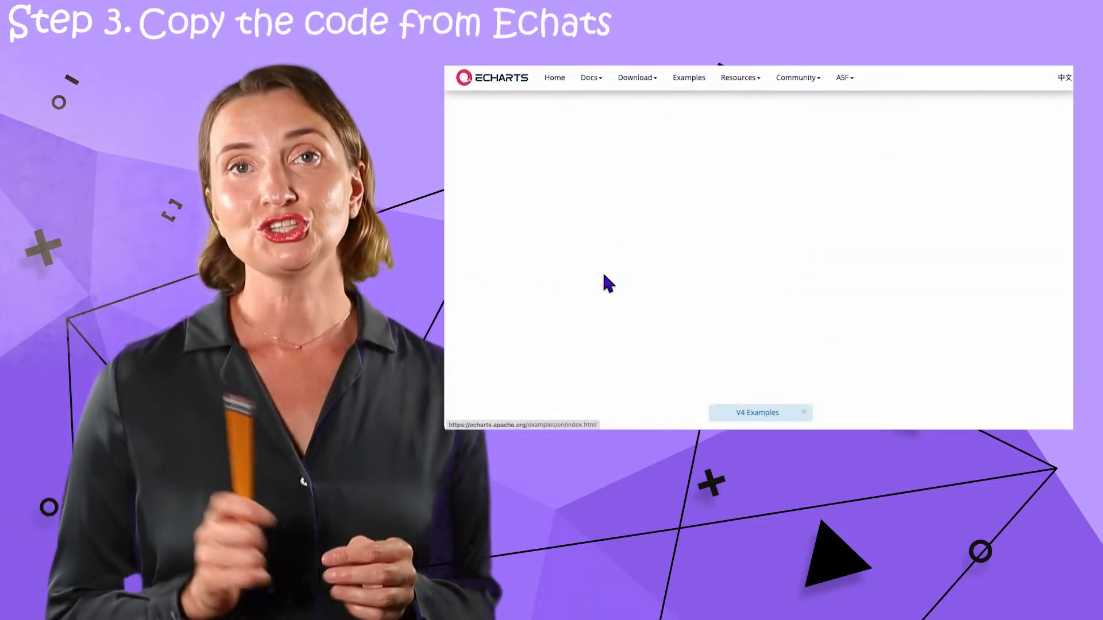
Open the Gradient Stacked Area Chart example and copy its entire code.
left_click(688, 77)
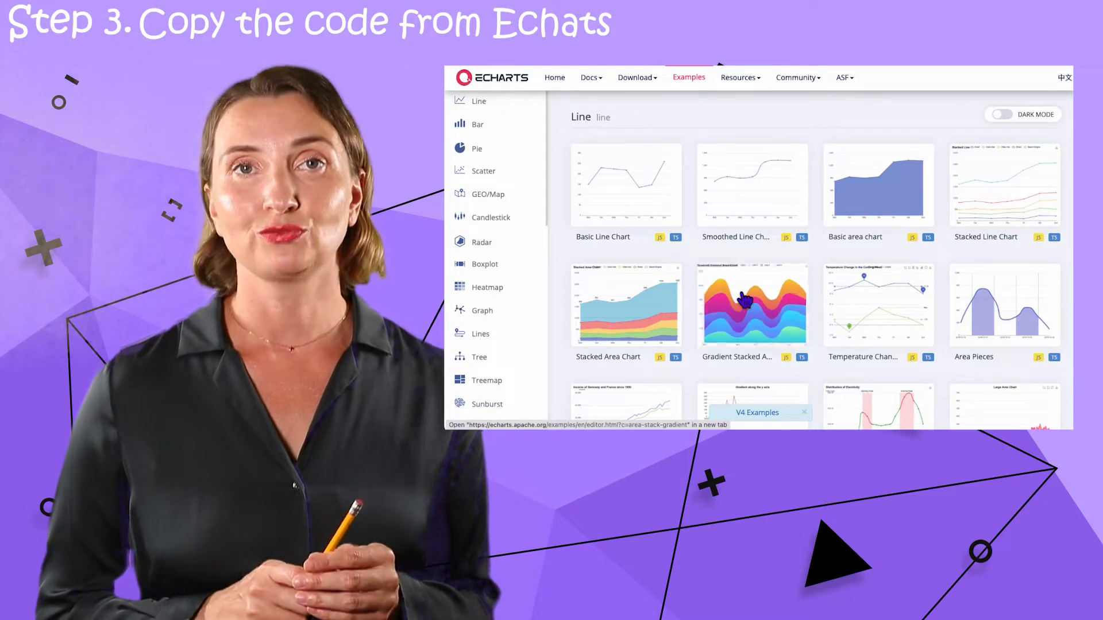
left_click(752, 305)
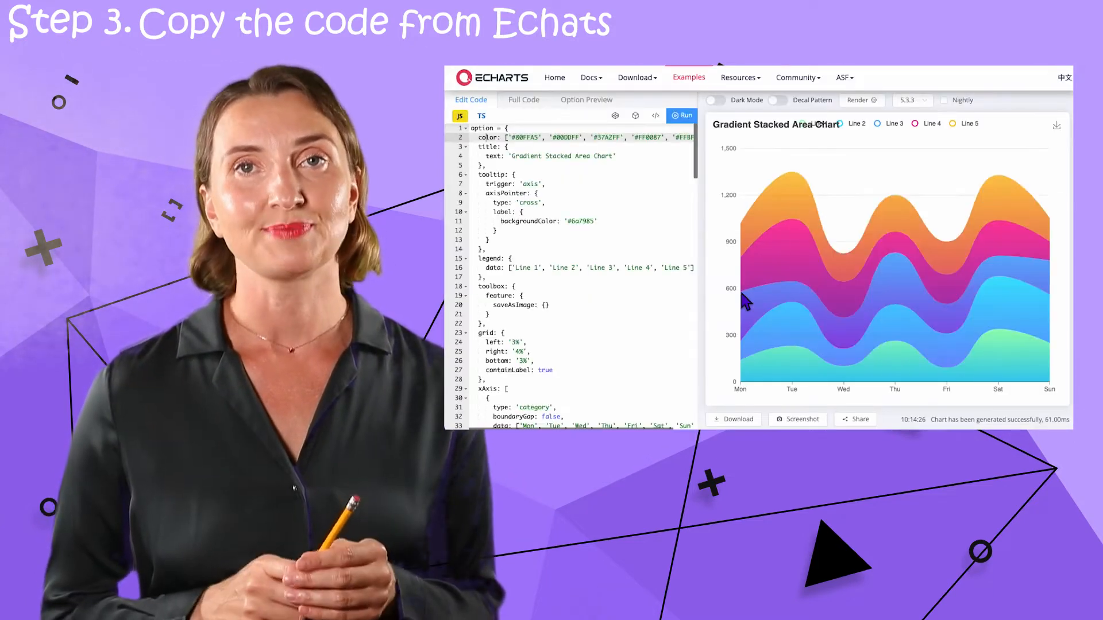
key("ctrl+a")
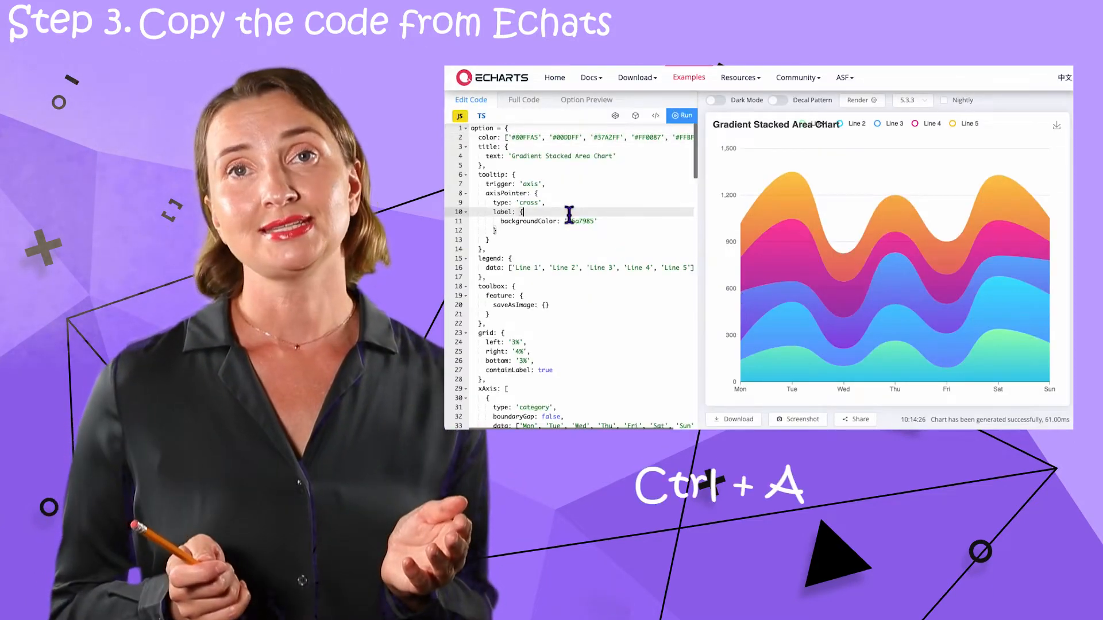
key("ctrl+a")
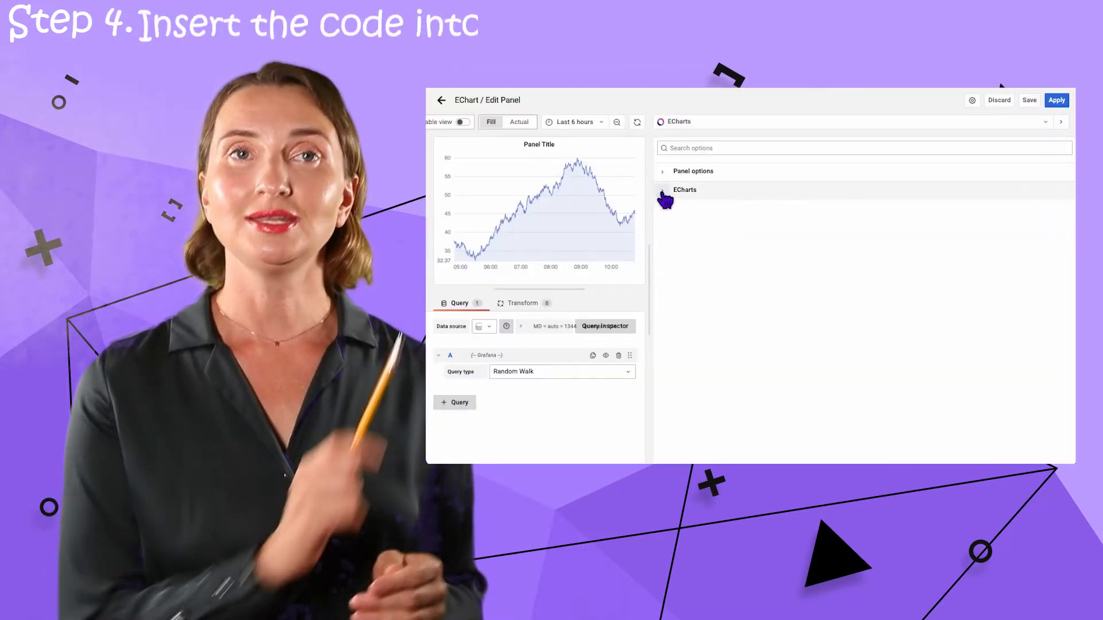
Expand the ECharts options and paste the gradient chart code into the Function editor.
left_click(684, 189)
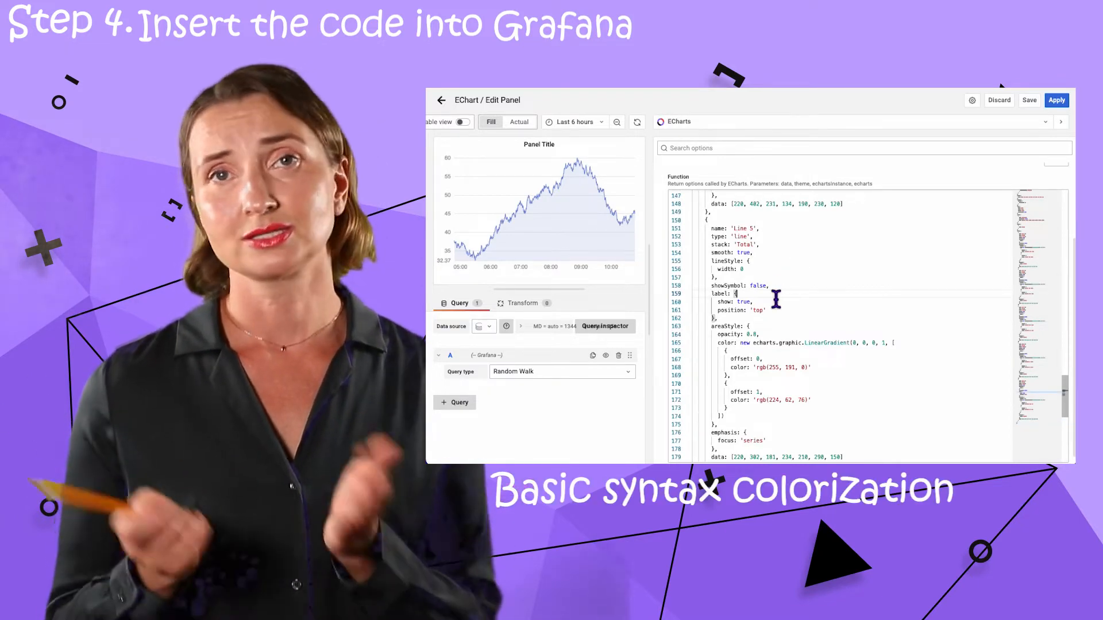
type("s")
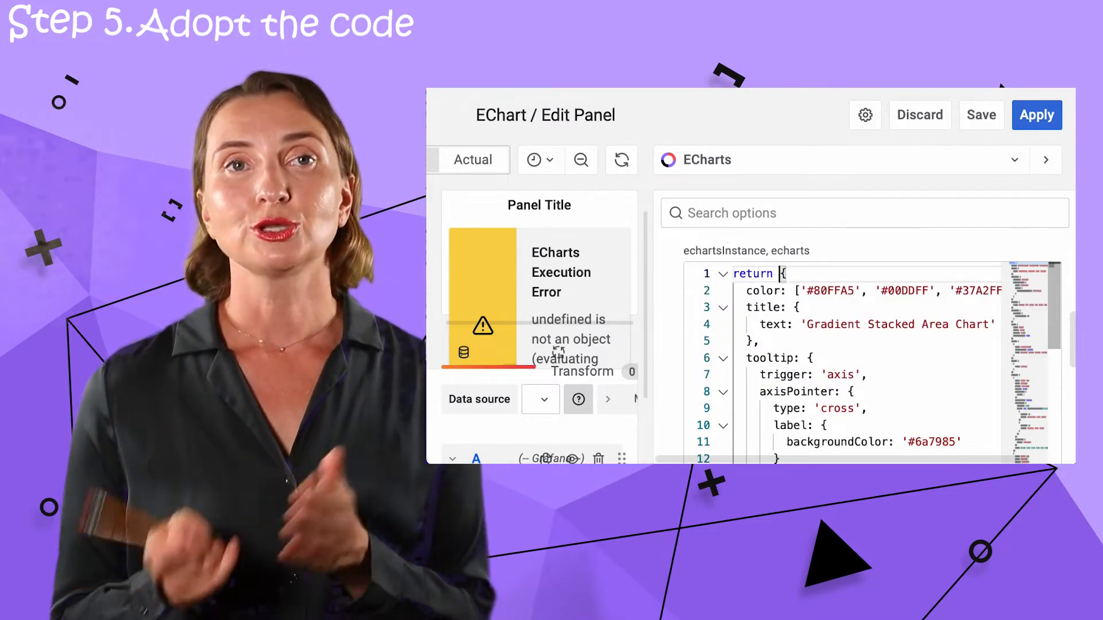
Replace 'option =' with 'return' at the top of the Function editor code.
left_click(1035, 115)
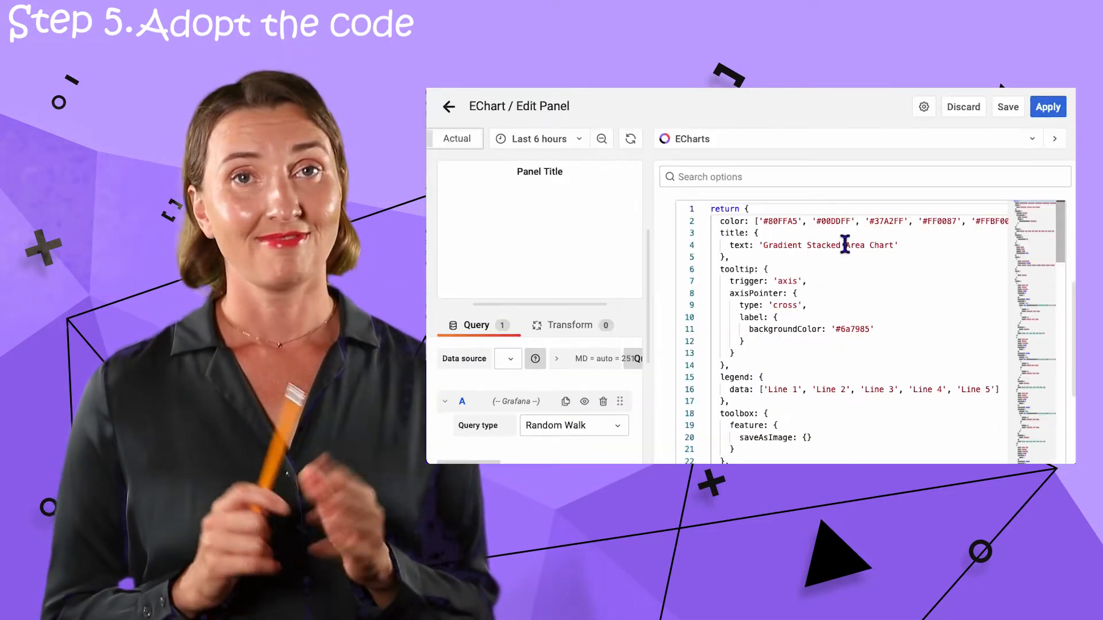
left_click(1047, 107)
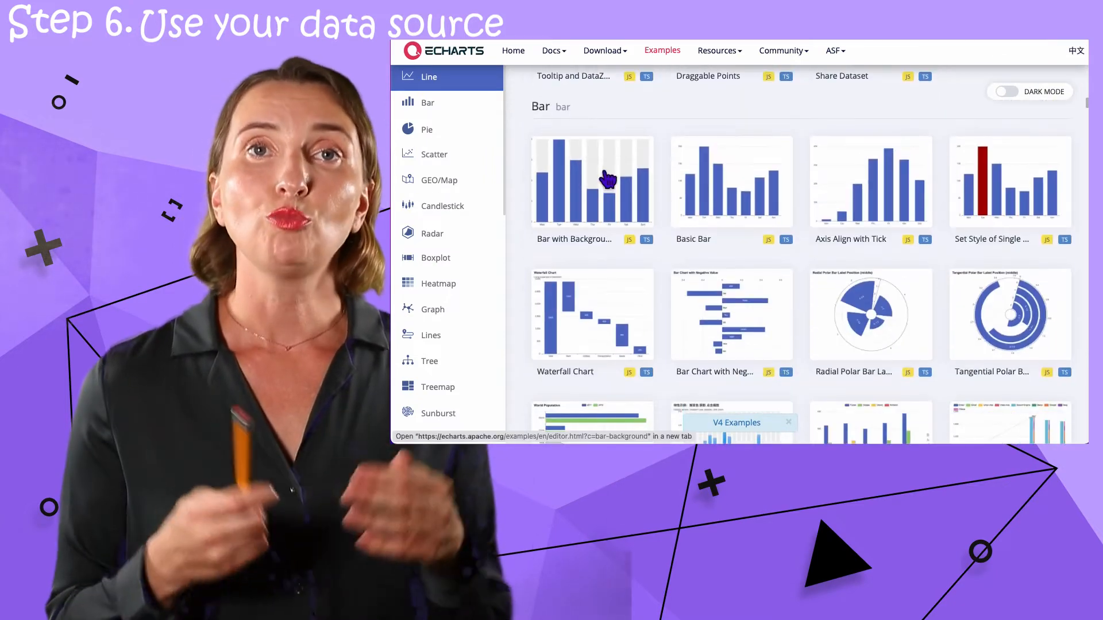
Load the Bar with Background weekday bar chart example into the ECharts panel editor.
left_click(592, 181)
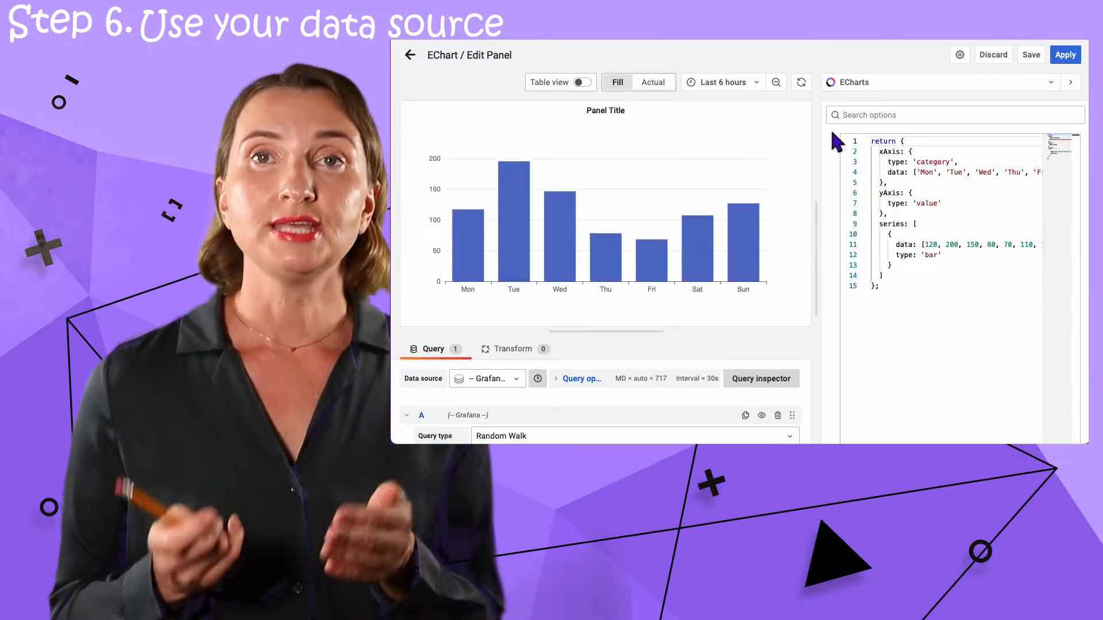
Switch the Sales per month panel's data source to PostgreSQL for the monthly sales query.
left_click(487, 284)
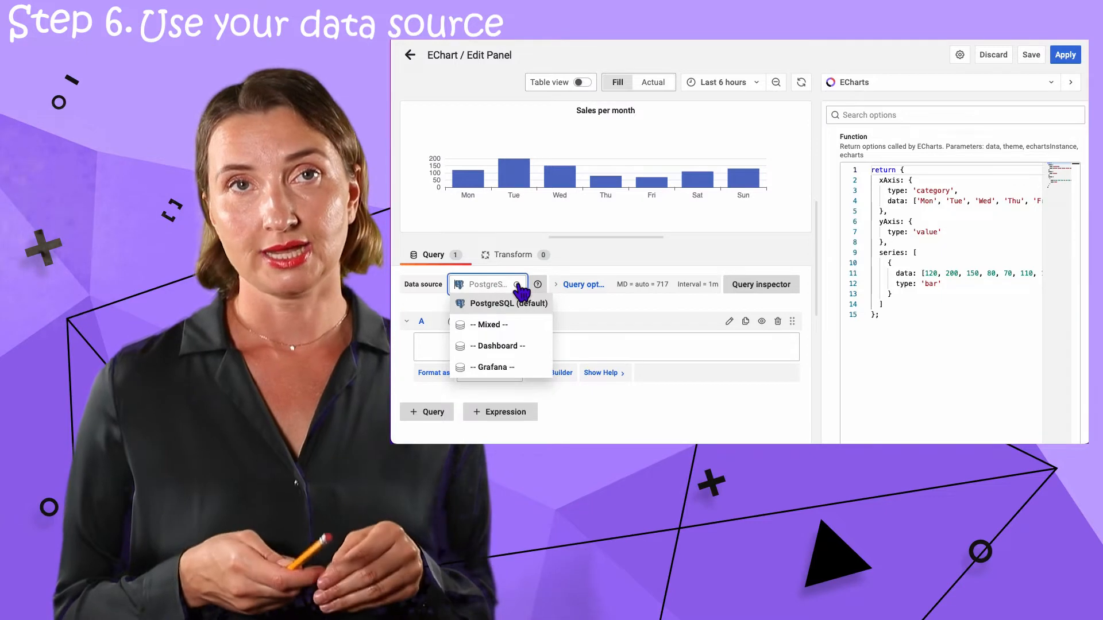
left_click(501, 304)
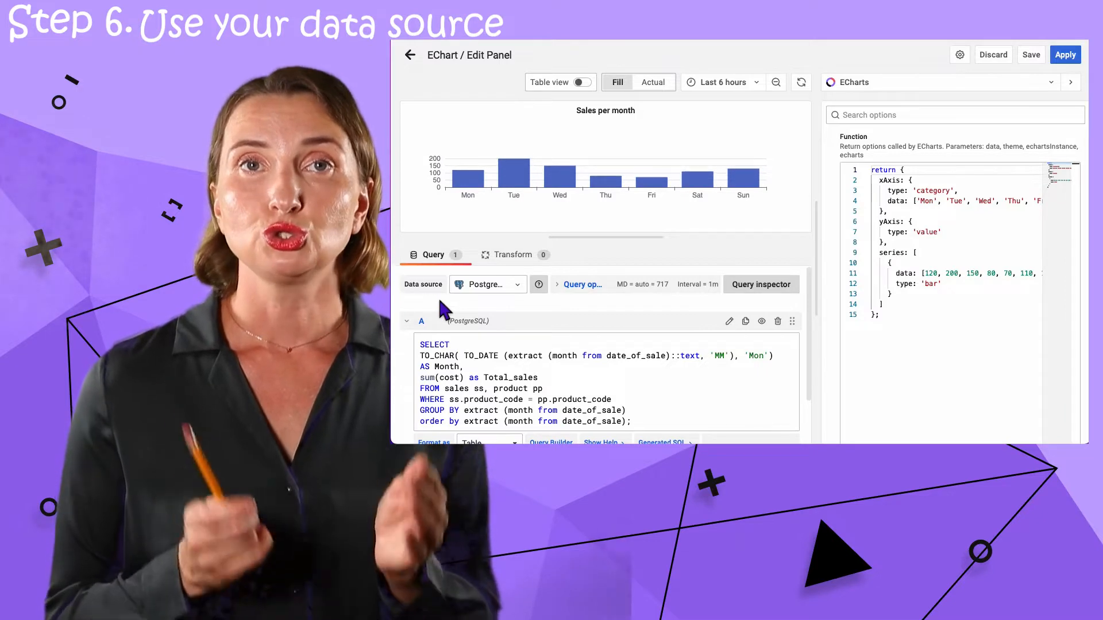
left_click(582, 82)
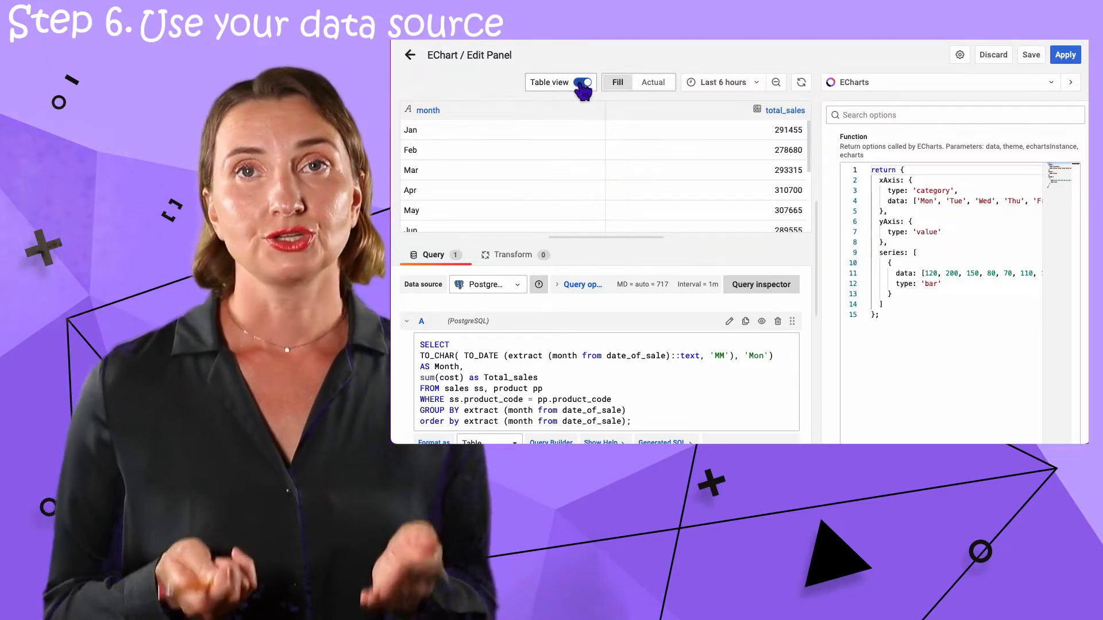
Inspect month and total_sales fields in Table view, then map them into the chart's xAxis and series.
left_click(582, 82)
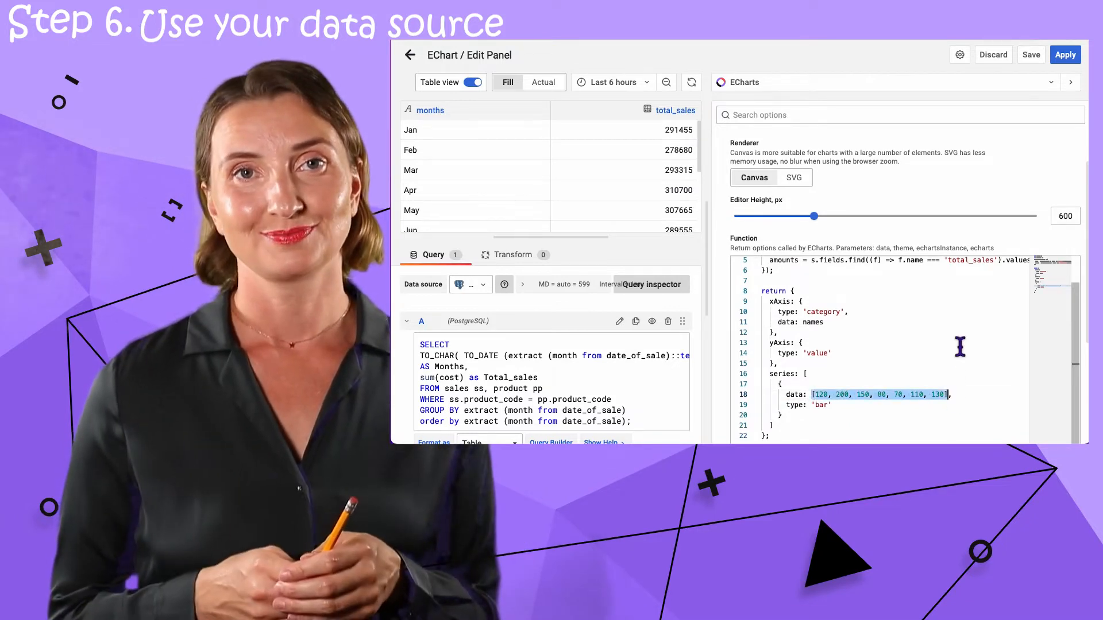
left_click(471, 82)
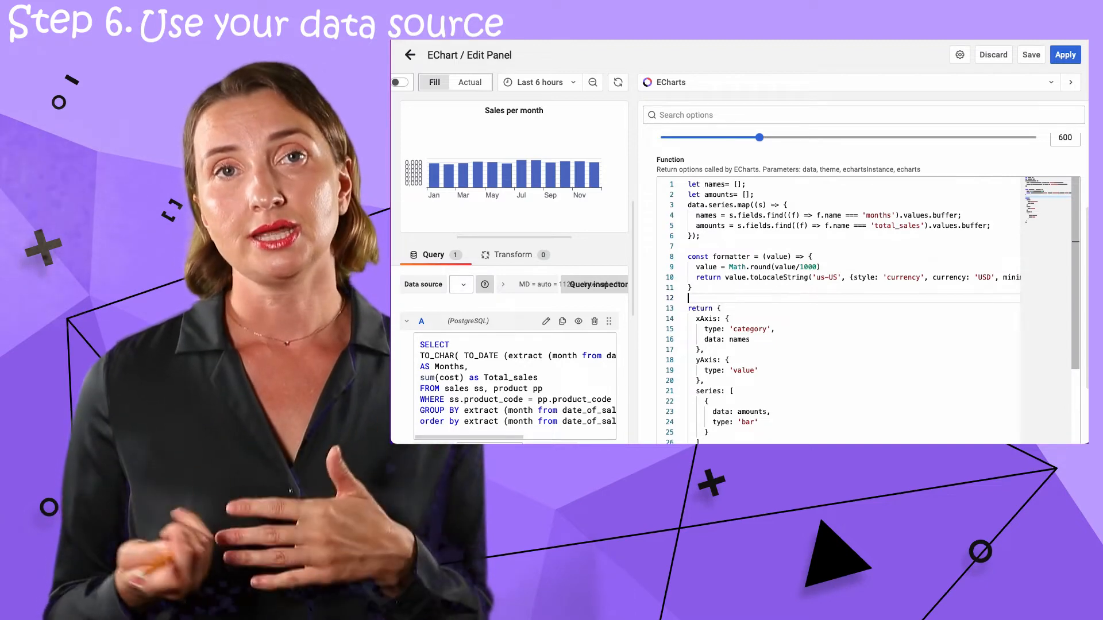
left_click(1064, 55)
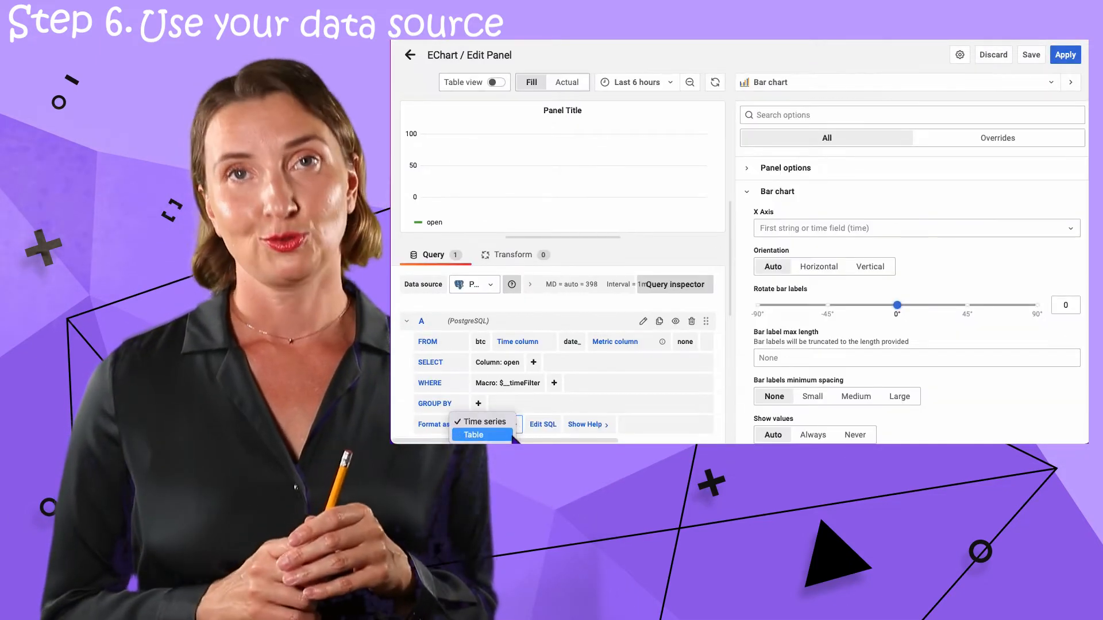
Set the btc query's Format as option to Table.
left_click(472, 435)
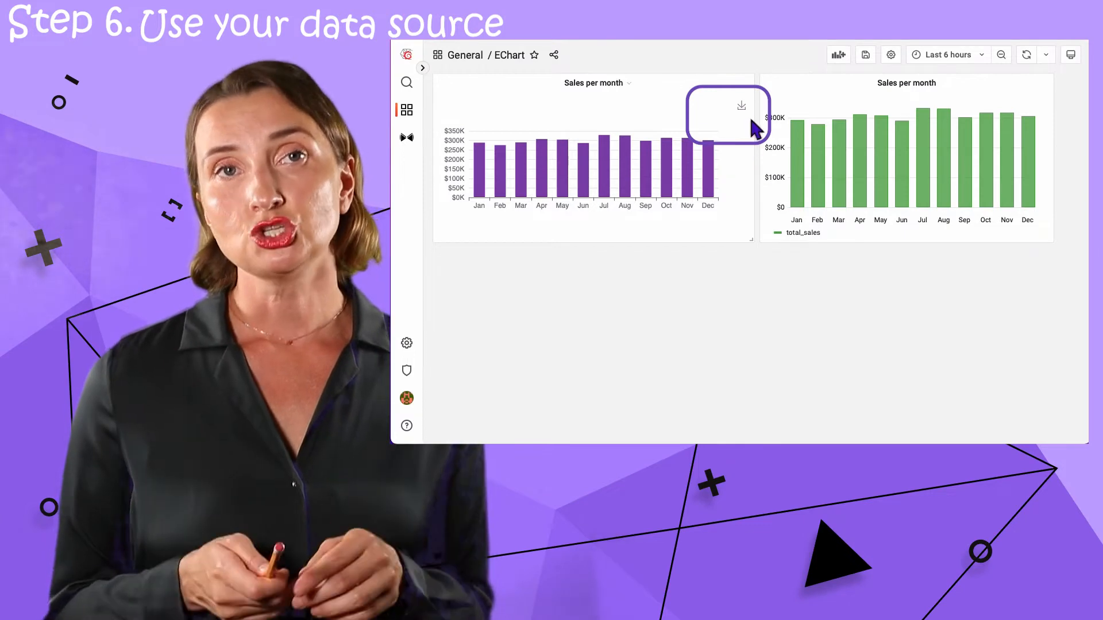
mouse_move(741, 106)
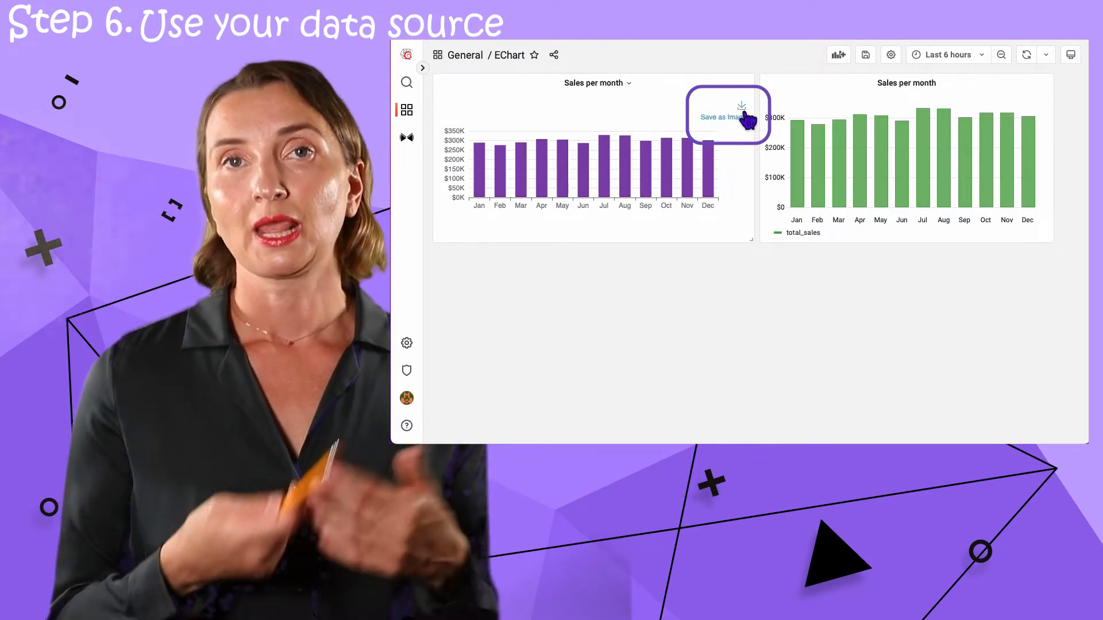
Save the purple Sales per month chart as echarts.png and preview files in Finder.
left_click(715, 117)
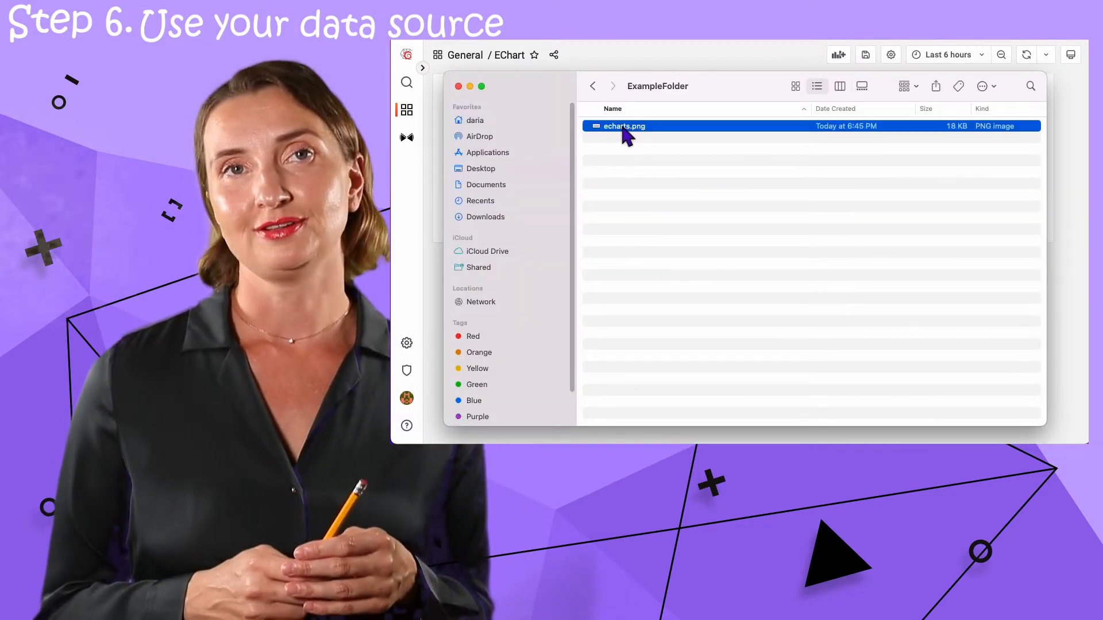
key("space")
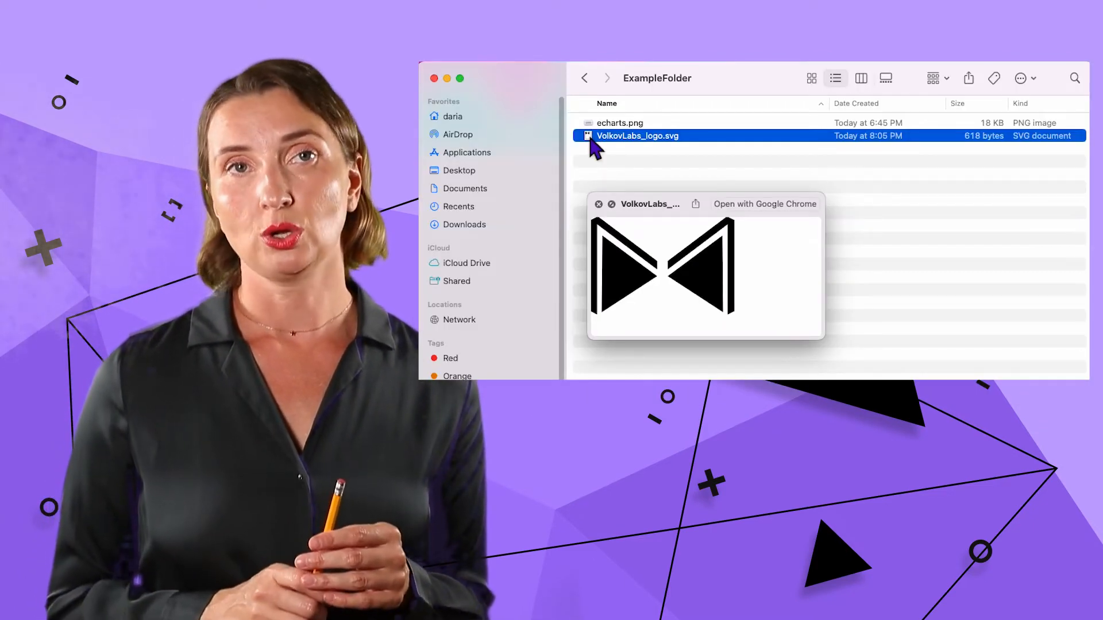
Pick an application from Open With for VolkovLabs_logo.svg.
right_click(637, 136)
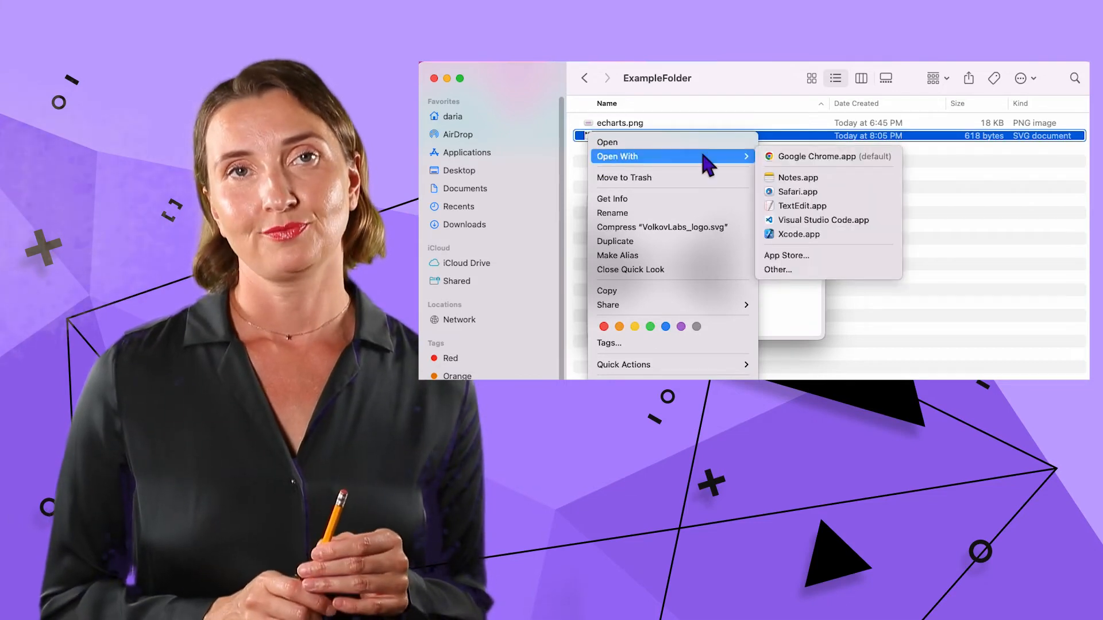
left_click(801, 205)
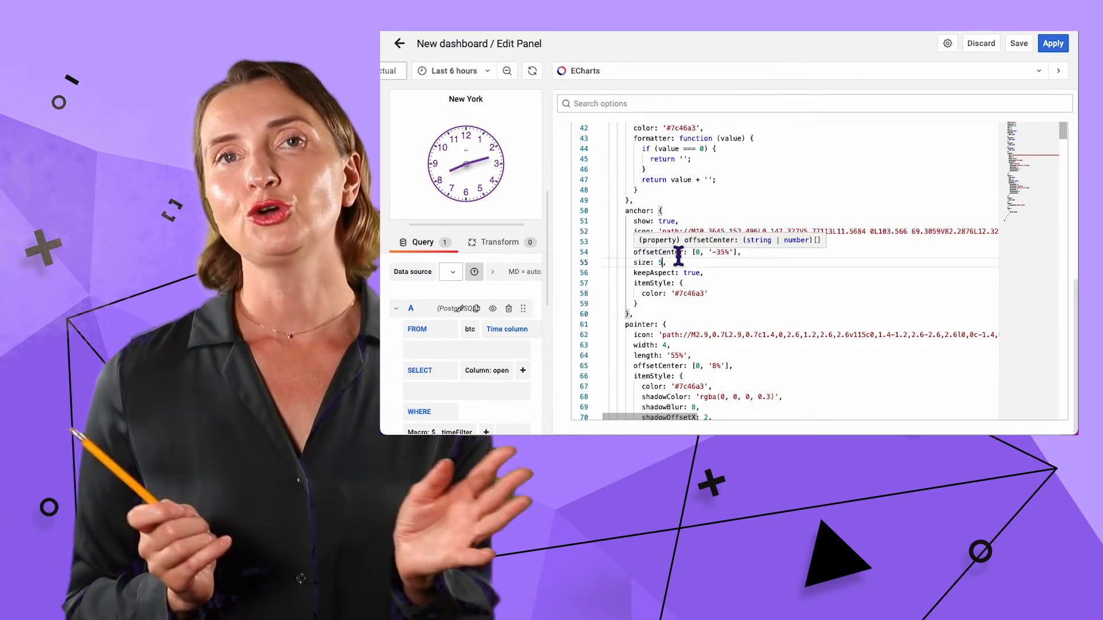
Change the New York clock's anchor icon size from 5 to 20.
type("20")
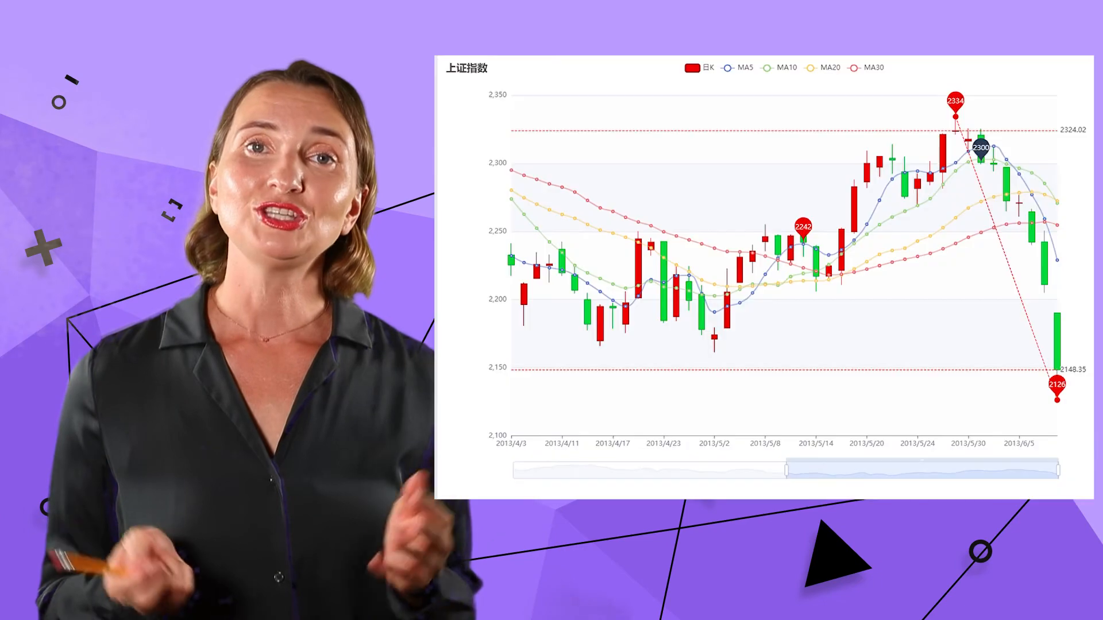
Drag the candlestick data zoom handles to show late May through early June 2013.
left_click_drag(784, 471, 978, 468)
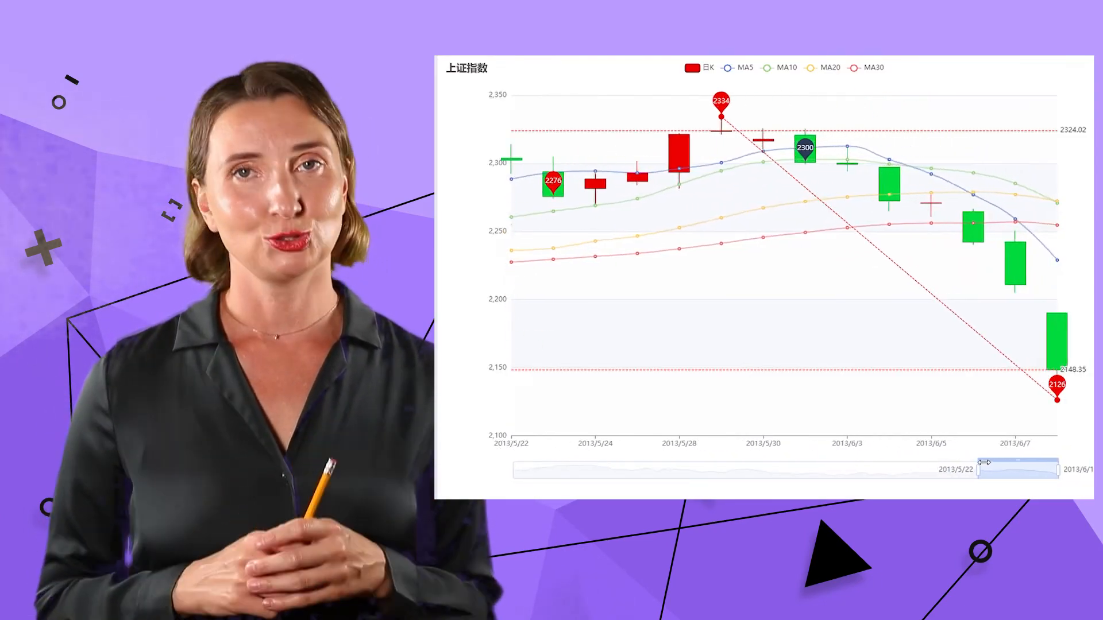
left_click_drag(978, 468, 637, 477)
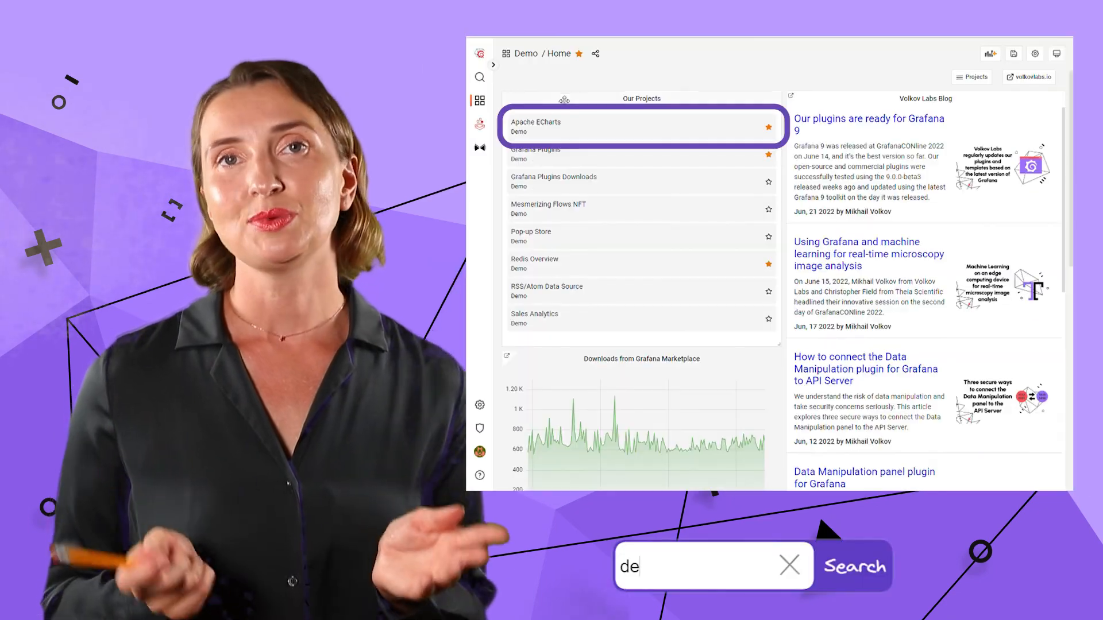
Choose Apache ECharts from the Demo home dashboard's Our Projects list.
left_click(536, 124)
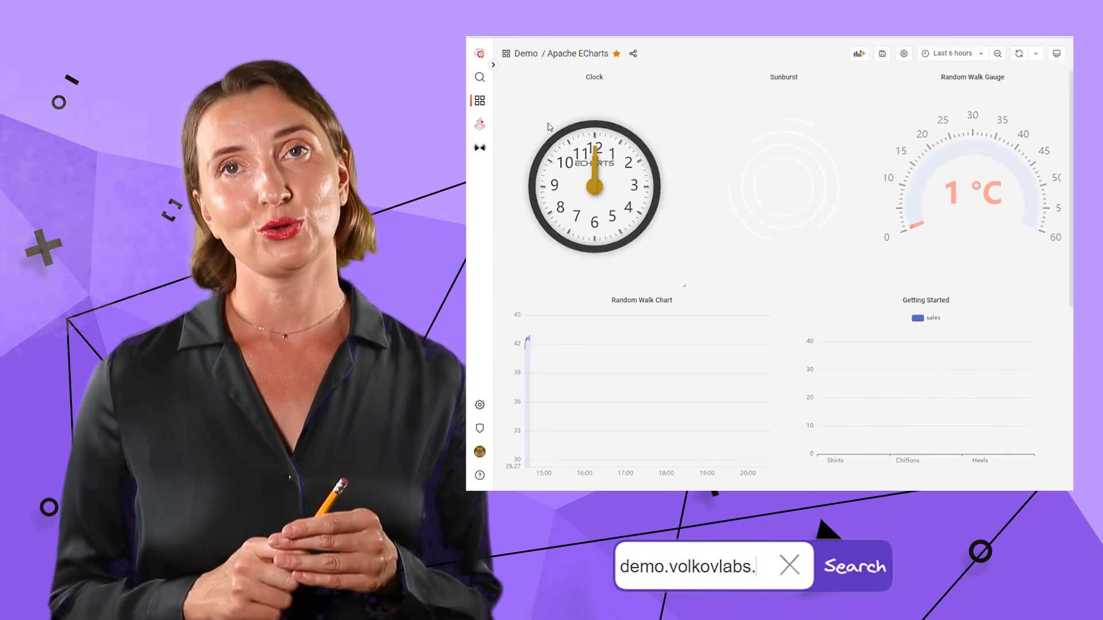